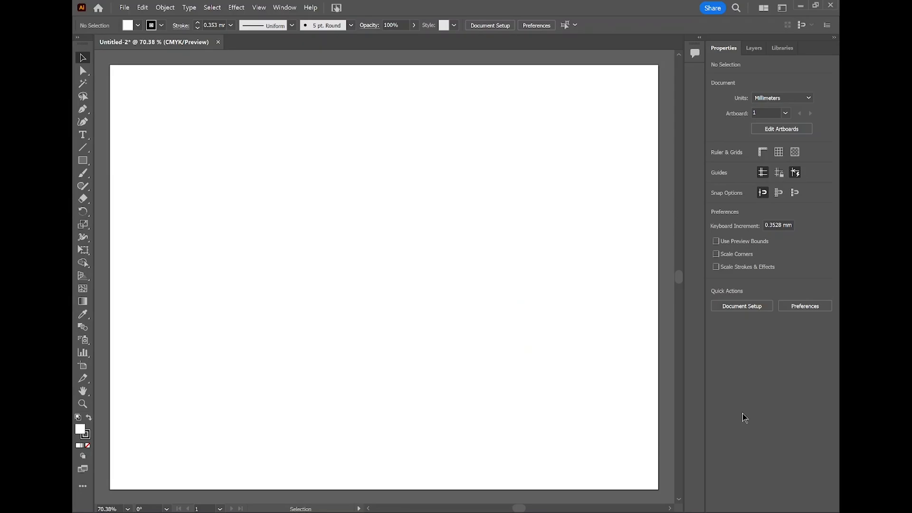
{"action": "mouse_move", "coordinate": [521, 355]}
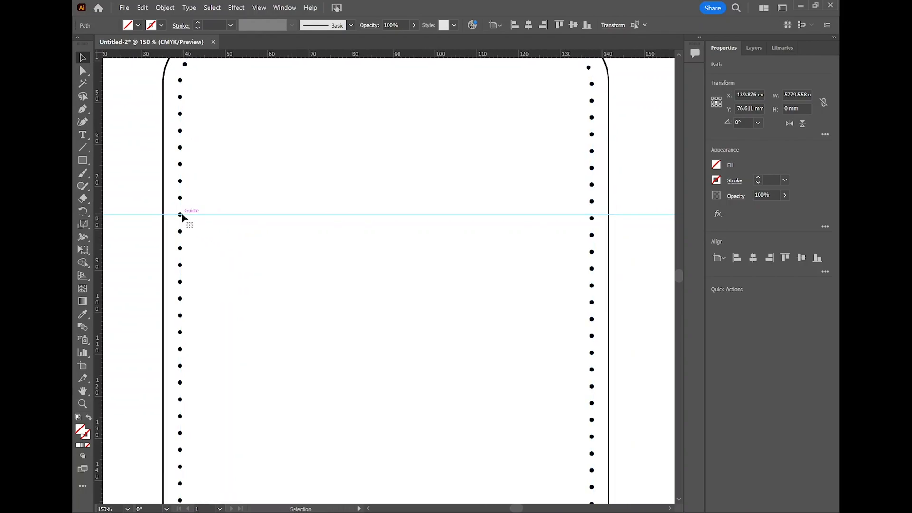
{"action": "mouse_move", "coordinate": [183, 218]}
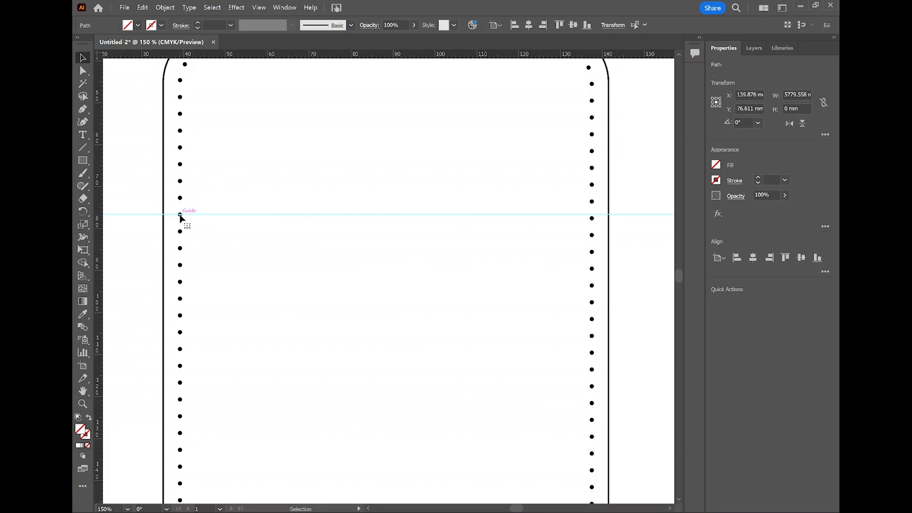
{"action": "mouse_move", "coordinate": [183, 220]}
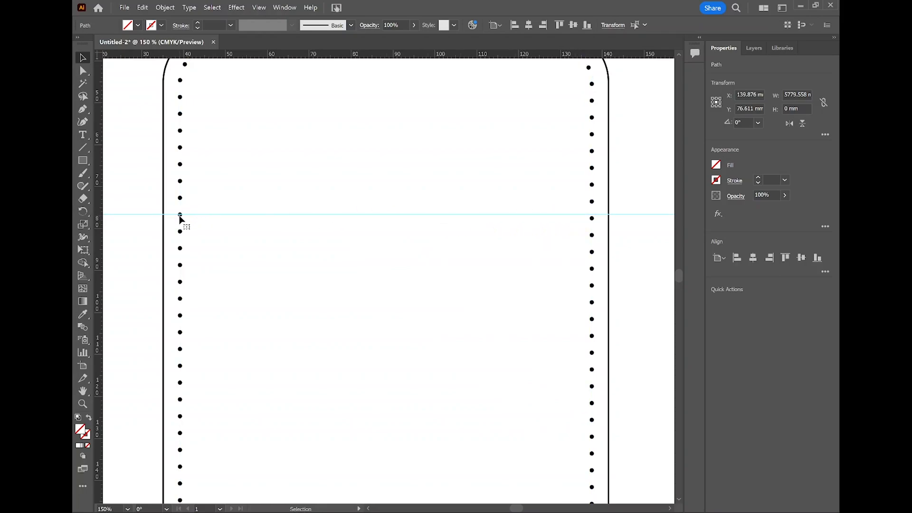
{"action": "mouse_move", "coordinate": [181, 218]}
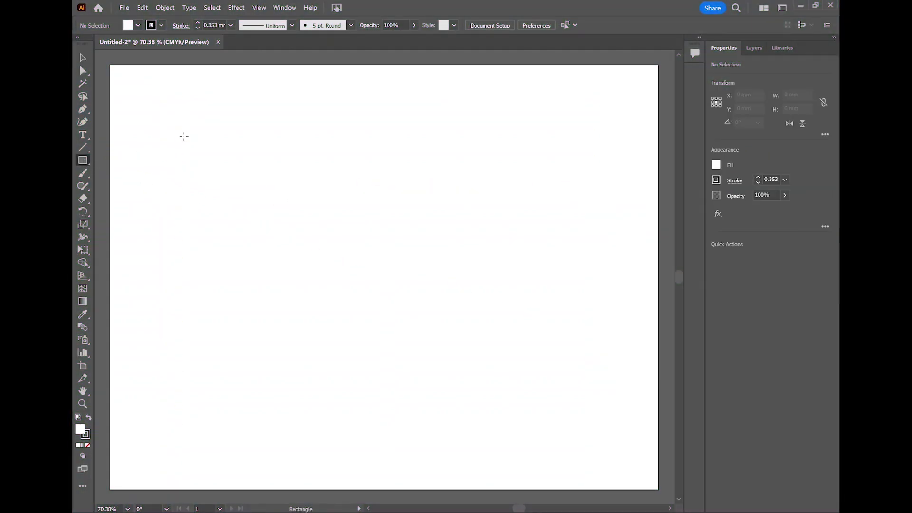
- Draw the tall panel rectangle and offset an inset outline -4 mm inside it
{"action": "left_click_drag", "start_coordinate": [180, 128], "coordinate": [378, 386]}
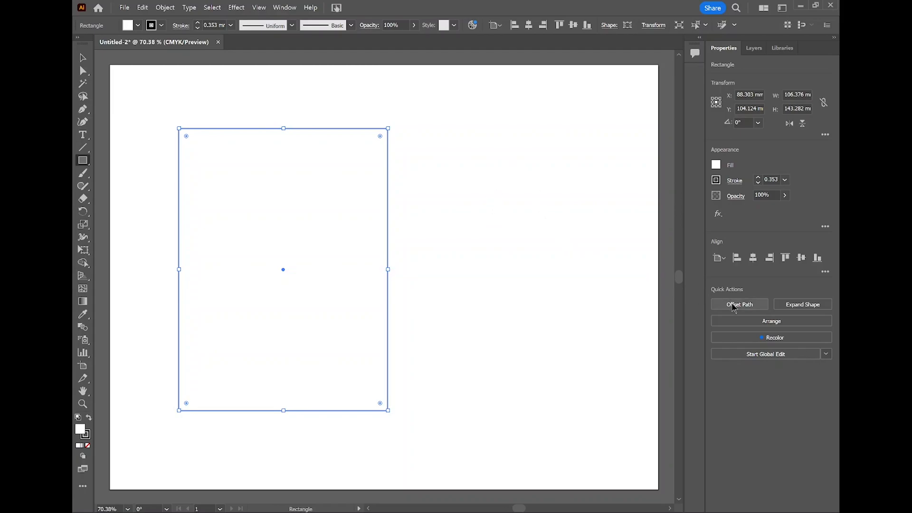
{"action": "left_click", "coordinate": [739, 304]}
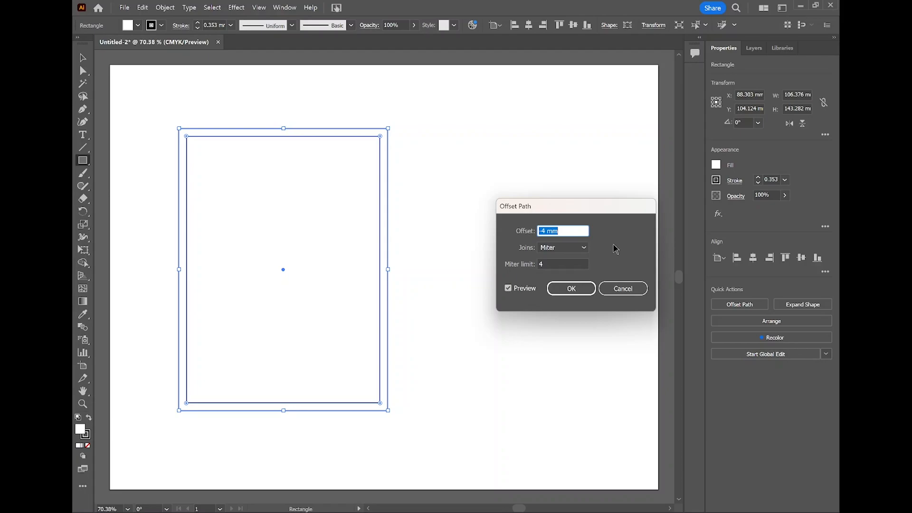
{"action": "left_click", "coordinate": [571, 288]}
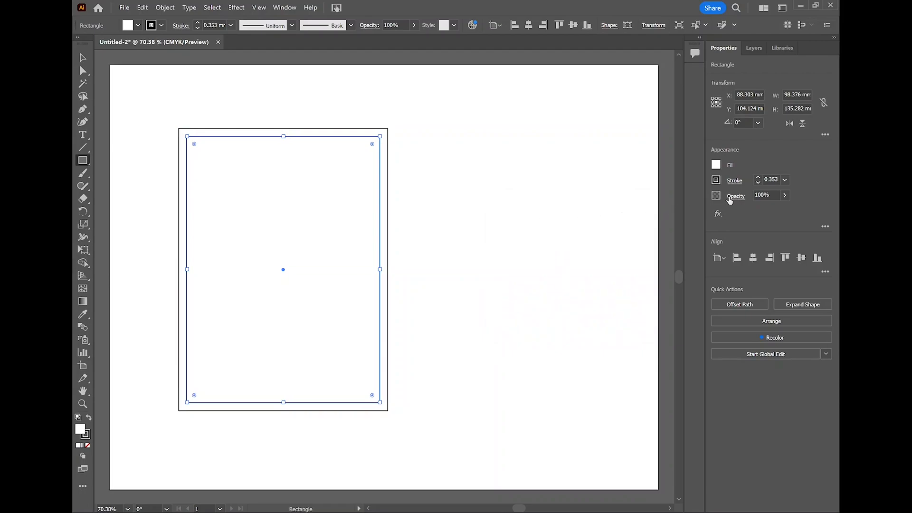
- Give the inner outline a 1 mm round-cap dashed stroke with 0 mm dash and 4 mm gap
{"action": "left_click", "coordinate": [734, 181]}
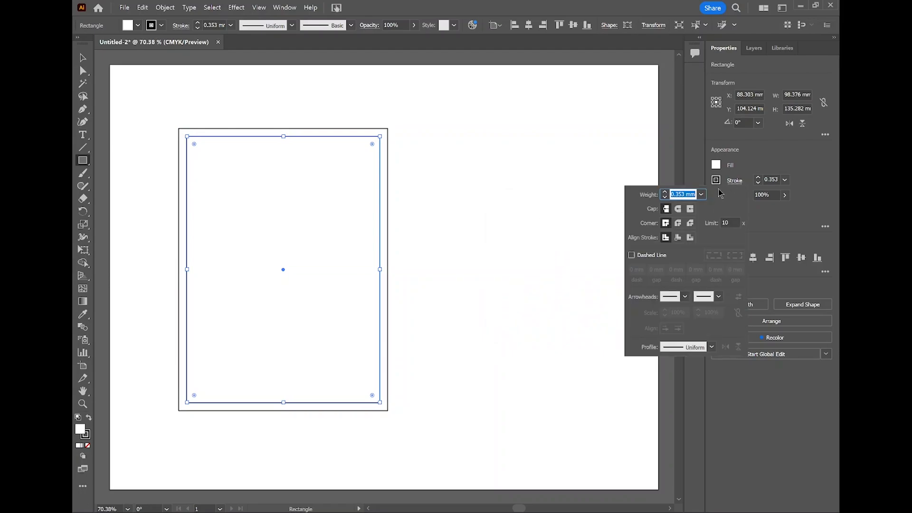
{"action": "left_click", "coordinate": [702, 193]}
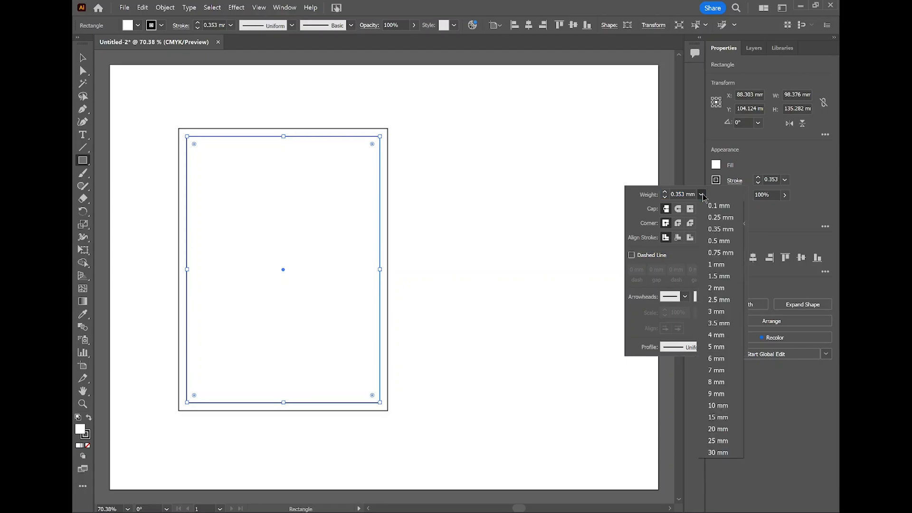
{"action": "left_click", "coordinate": [716, 265]}
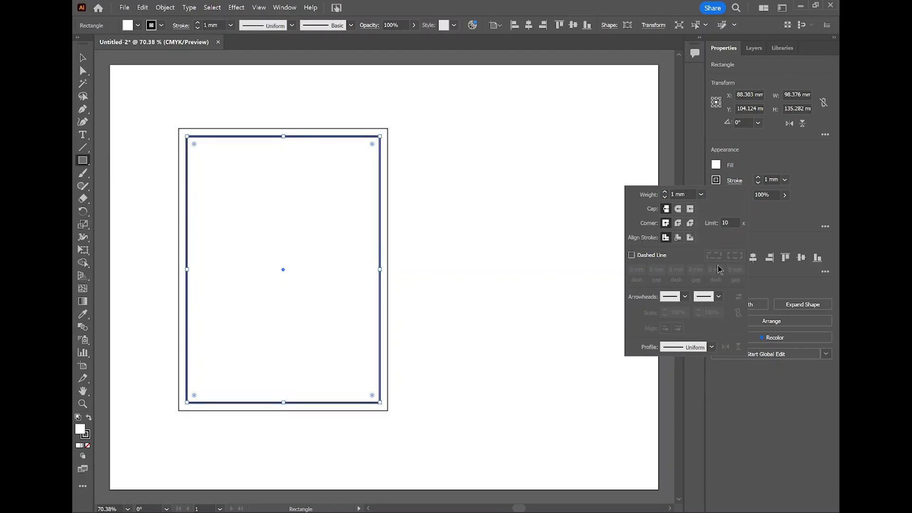
{"action": "left_click", "coordinate": [678, 208]}
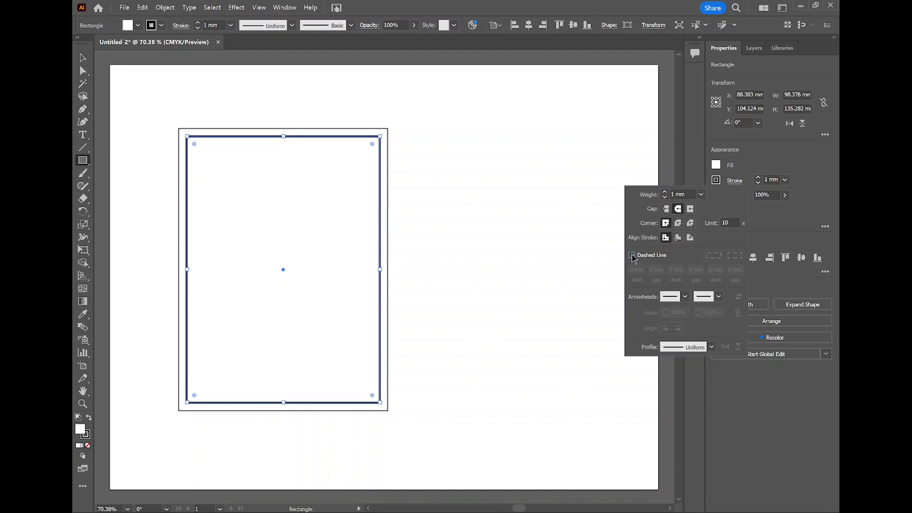
{"action": "left_click", "coordinate": [632, 255]}
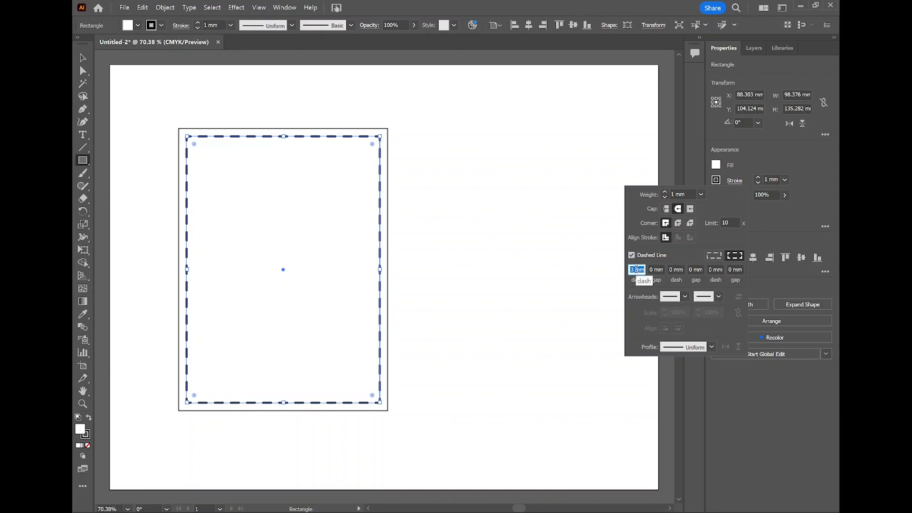
{"action": "type", "text": "0"}
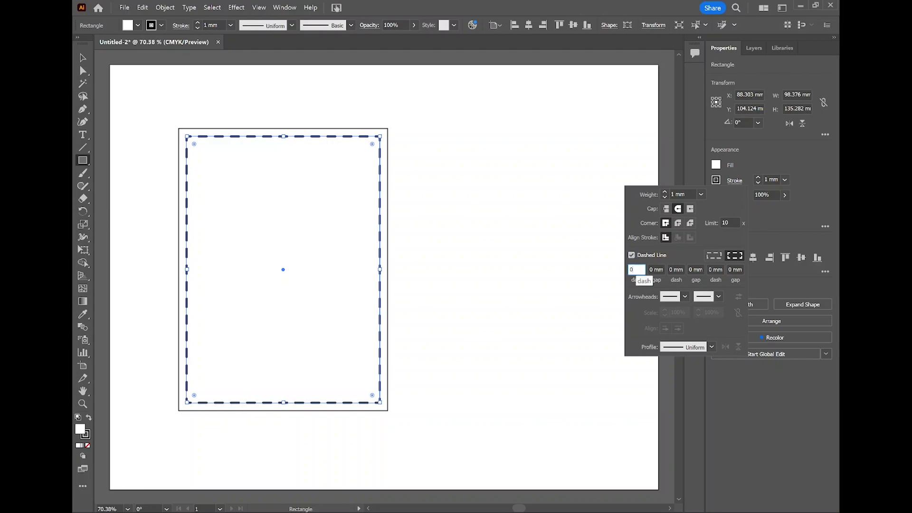
{"action": "left_click", "coordinate": [656, 269]}
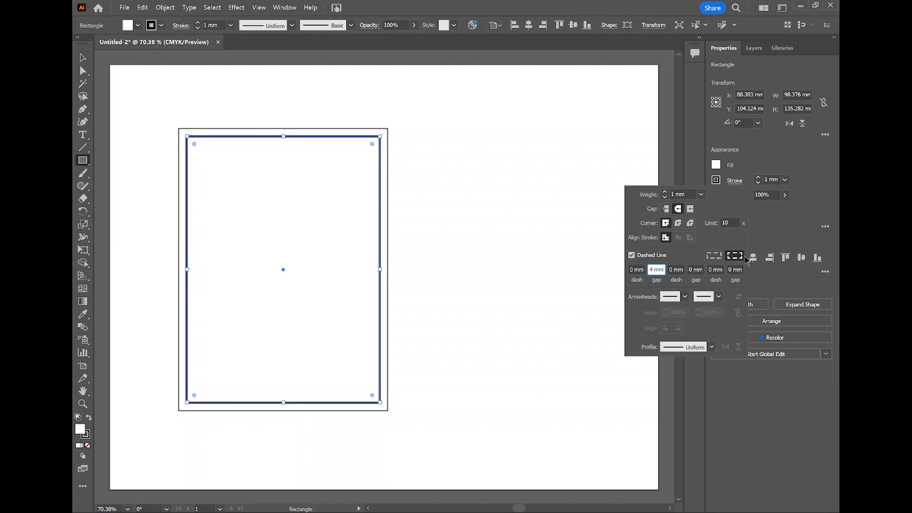
{"action": "mouse_move", "coordinate": [734, 257]}
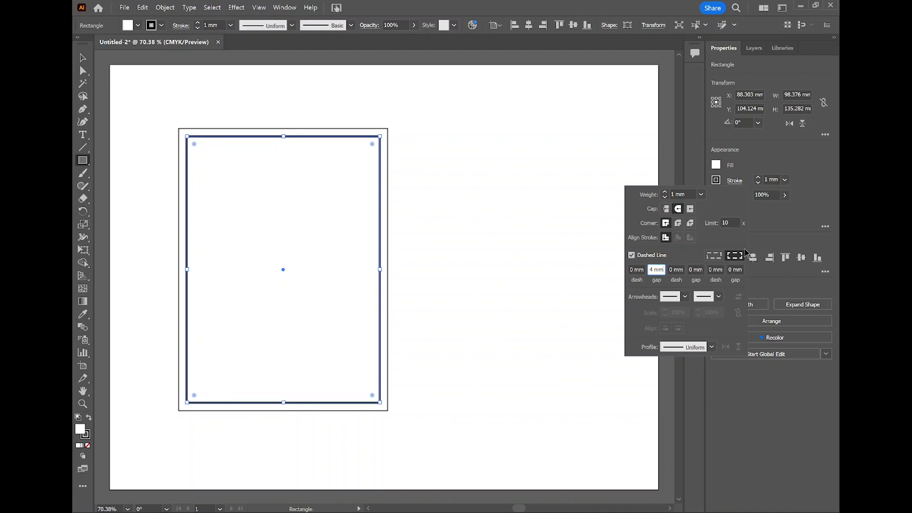
{"action": "mouse_move", "coordinate": [774, 225]}
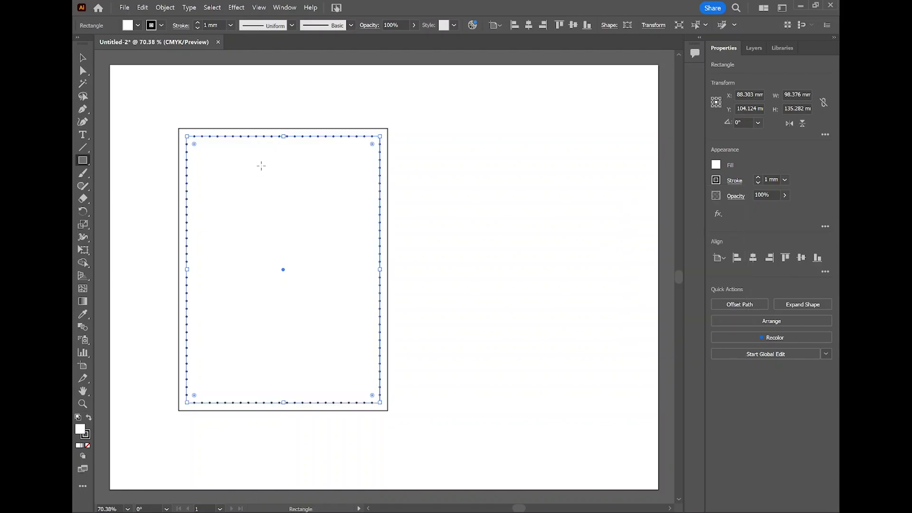
{"action": "mouse_move", "coordinate": [262, 266]}
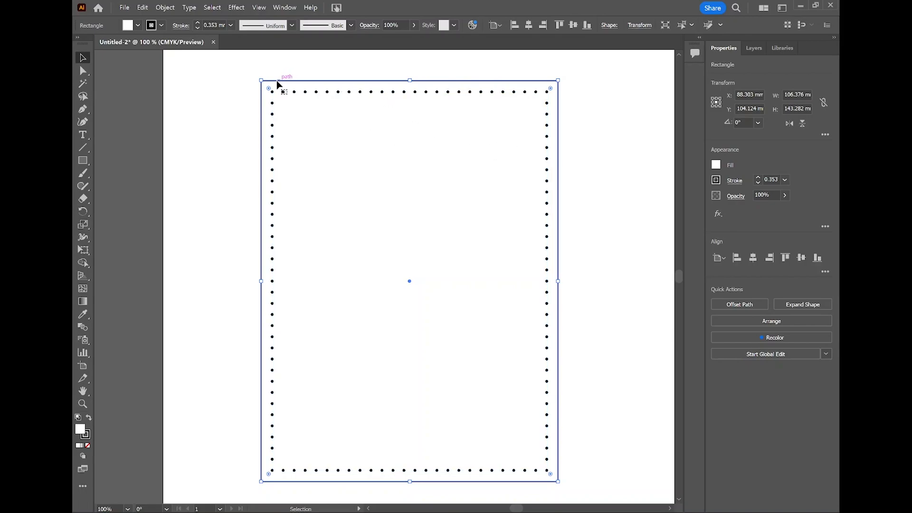
{"action": "mouse_move", "coordinate": [222, 128]}
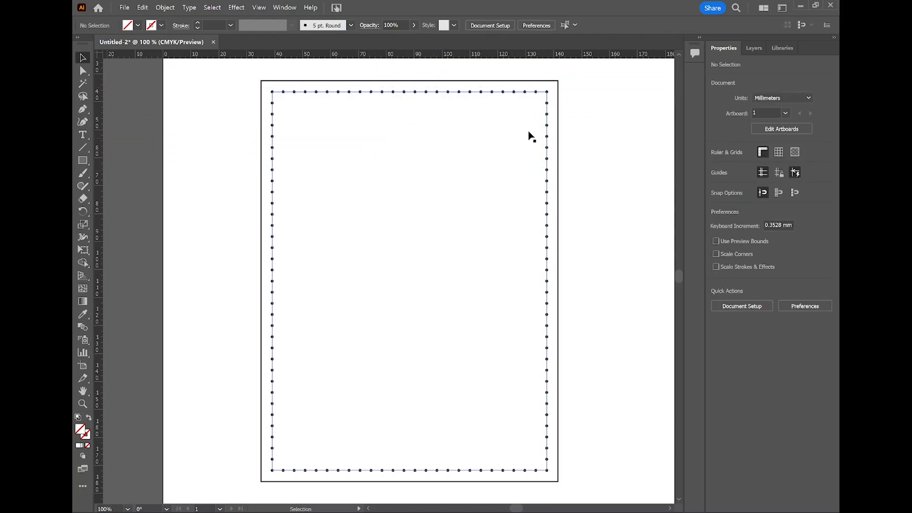
{"action": "mouse_move", "coordinate": [551, 116]}
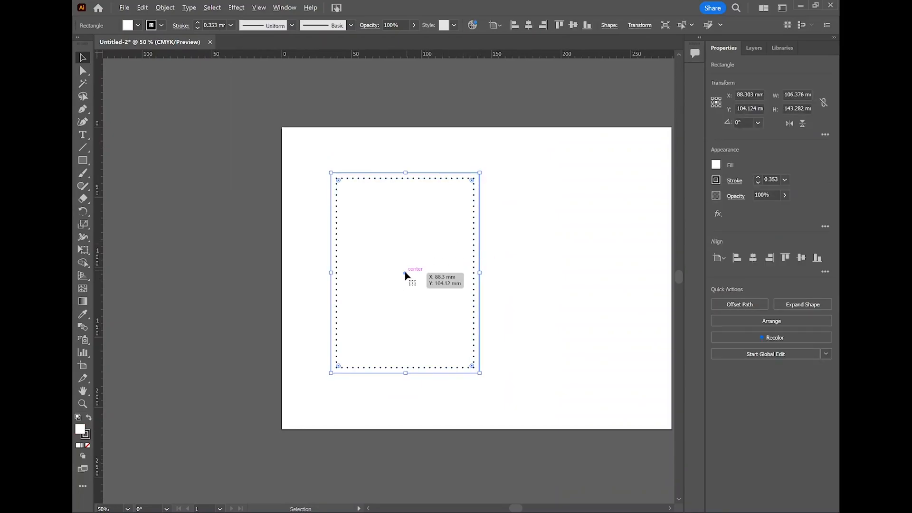
- Copy the rectangle aside, shorten it into a pocket, and align it with the panel's bottom
{"action": "left_click_drag", "start_coordinate": [404, 272], "coordinate": [566, 271]}
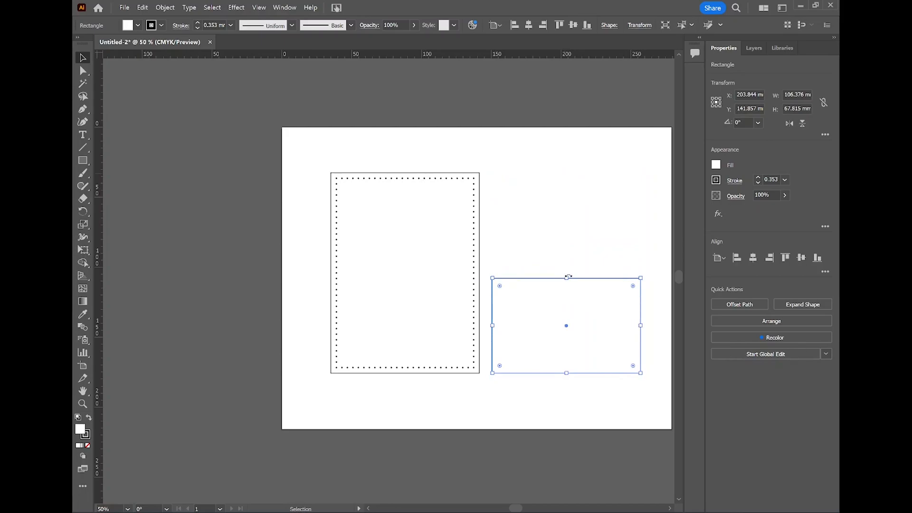
{"action": "left_click_drag", "start_coordinate": [568, 277], "coordinate": [567, 286]}
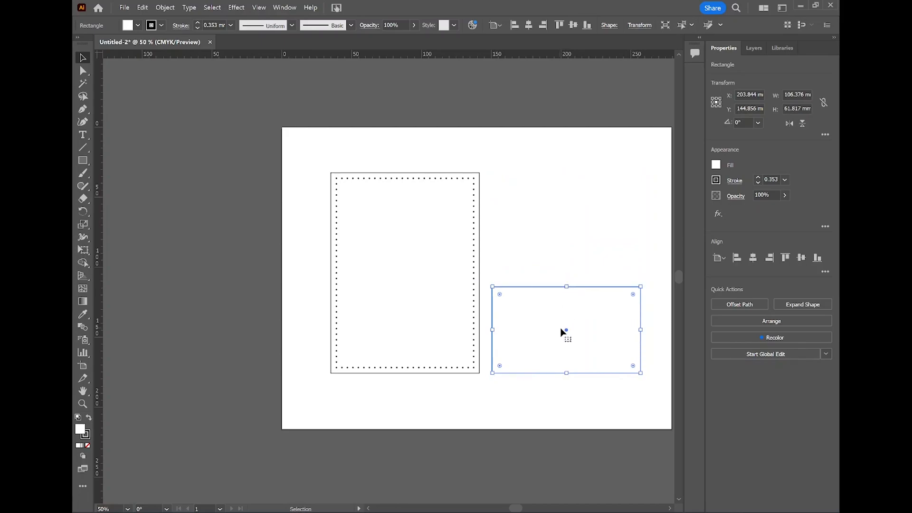
{"action": "left_click_drag", "start_coordinate": [566, 329], "coordinate": [449, 329]}
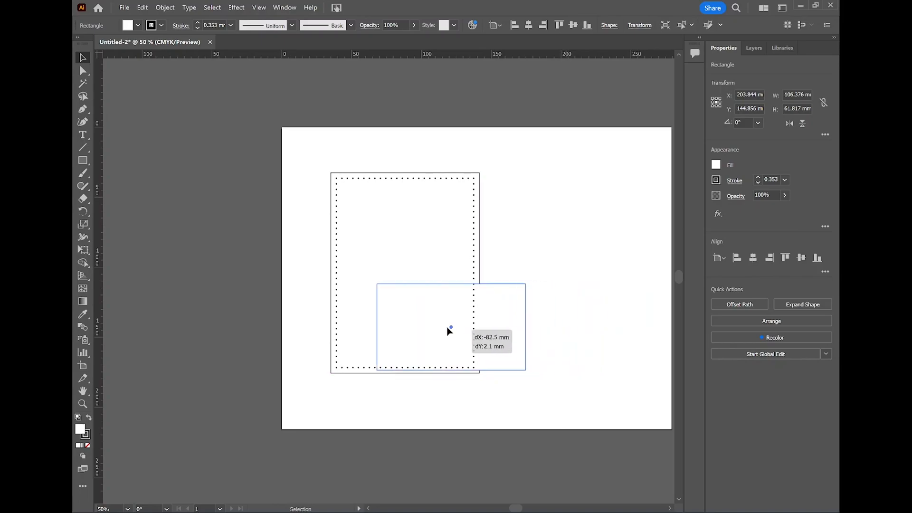
{"action": "left_click_drag", "start_coordinate": [449, 329], "coordinate": [406, 328]}
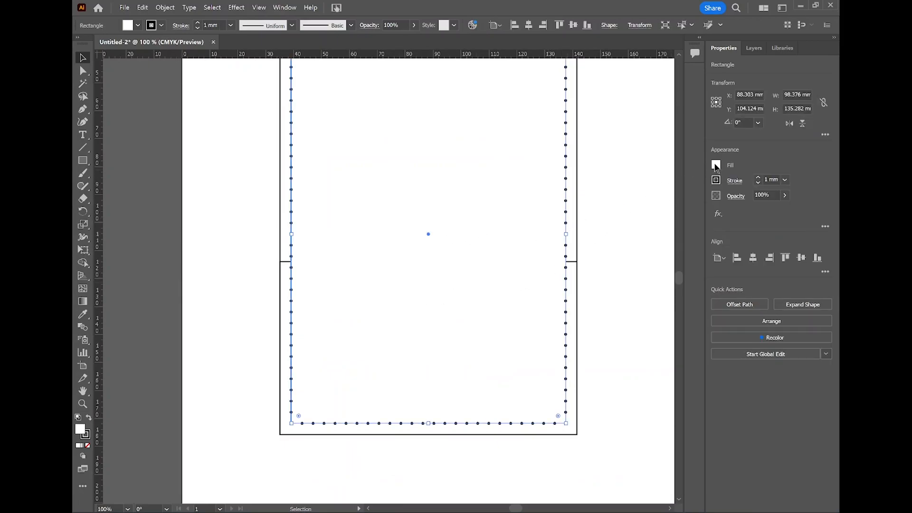
- Remove the pocket rectangle's fill so the stitching dots show through
{"action": "left_click", "coordinate": [716, 166]}
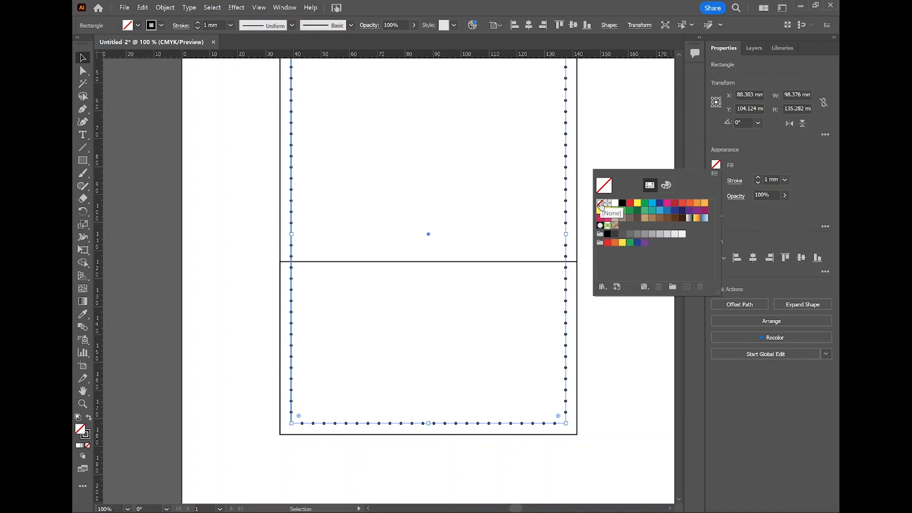
{"action": "left_click", "coordinate": [604, 203]}
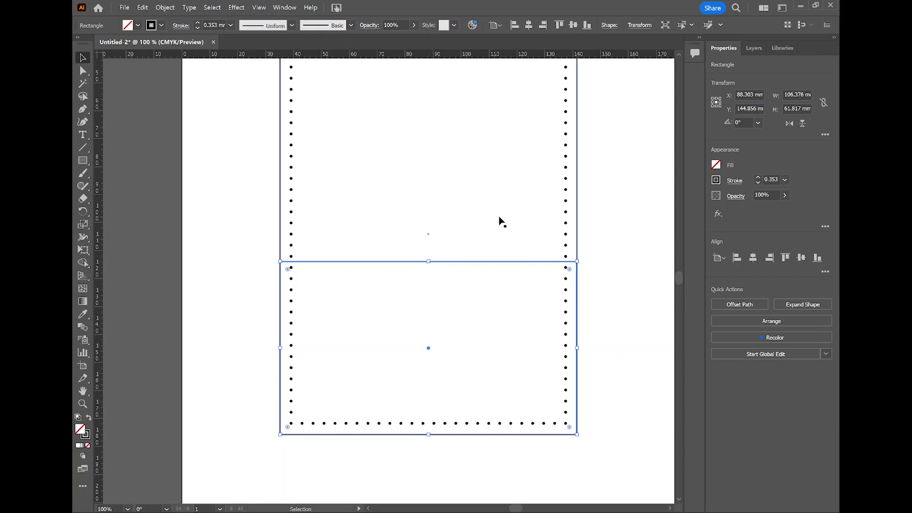
{"action": "mouse_move", "coordinate": [472, 239]}
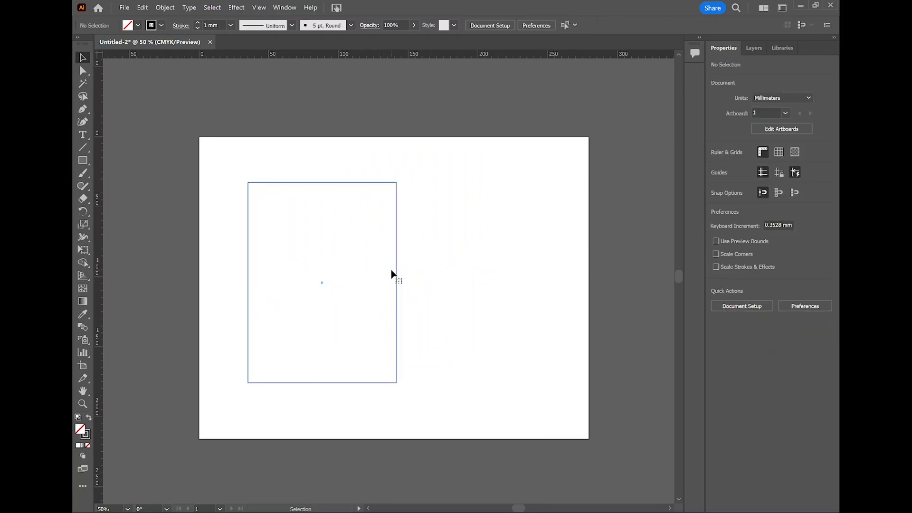
- Round the rectangle's corners with the corner widget and fill it white
{"action": "scroll", "scroll_direction": "down", "scroll_amount": 3}
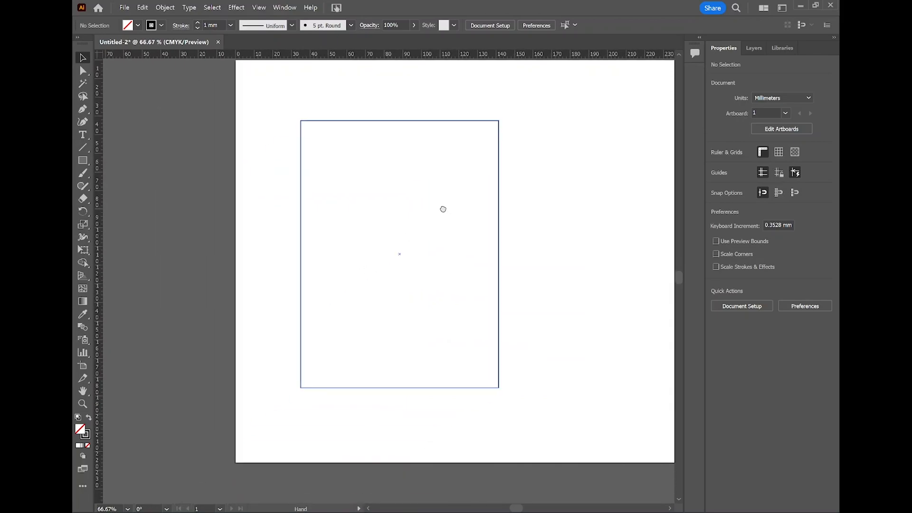
{"action": "left_click_drag", "start_coordinate": [443, 209], "coordinate": [399, 224]}
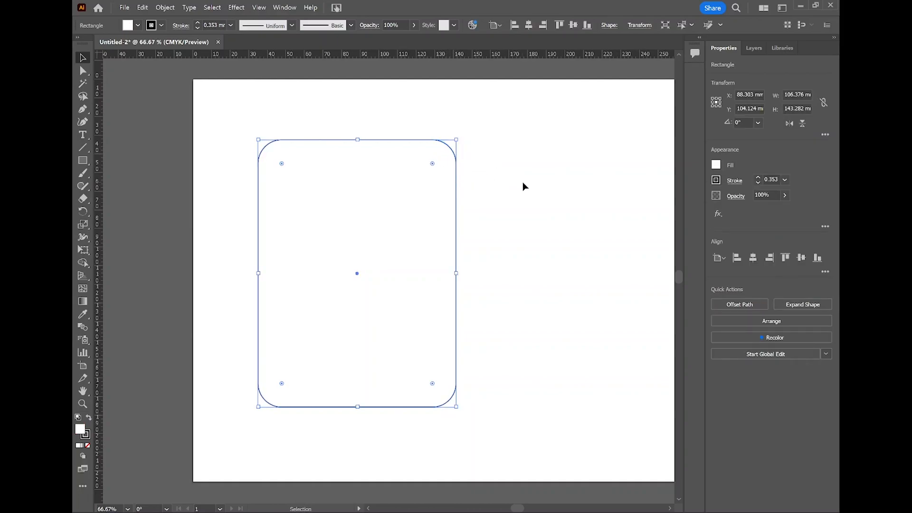
{"action": "left_click", "coordinate": [523, 186]}
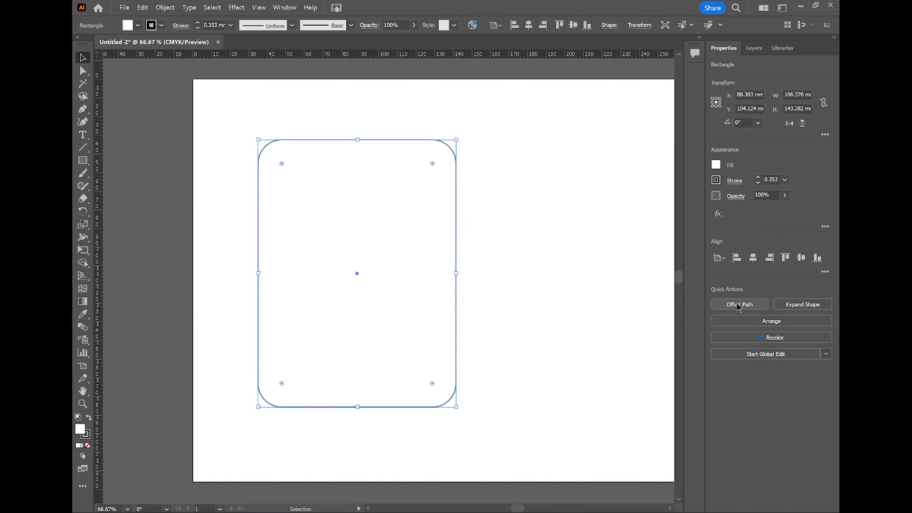
- Offset an inset copy of the rounded rectangle -4 mm inside it
{"action": "left_click", "coordinate": [739, 304]}
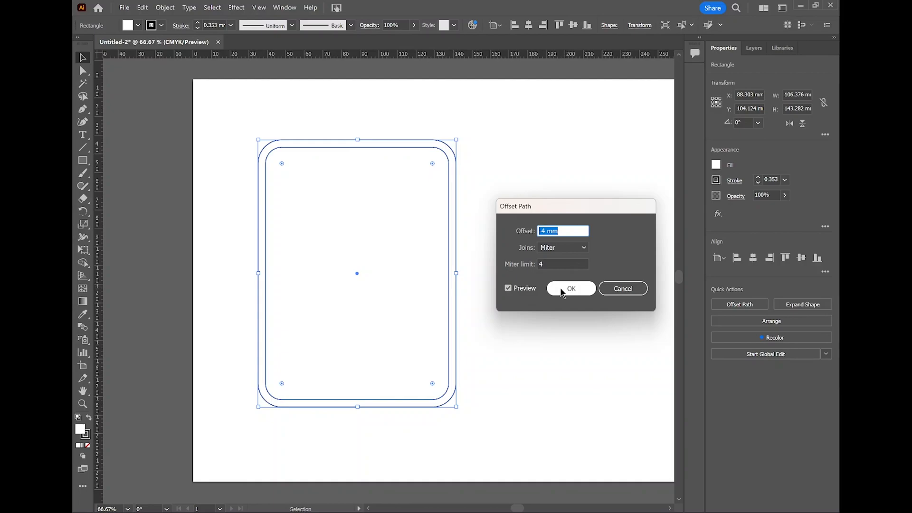
{"action": "left_click", "coordinate": [571, 289]}
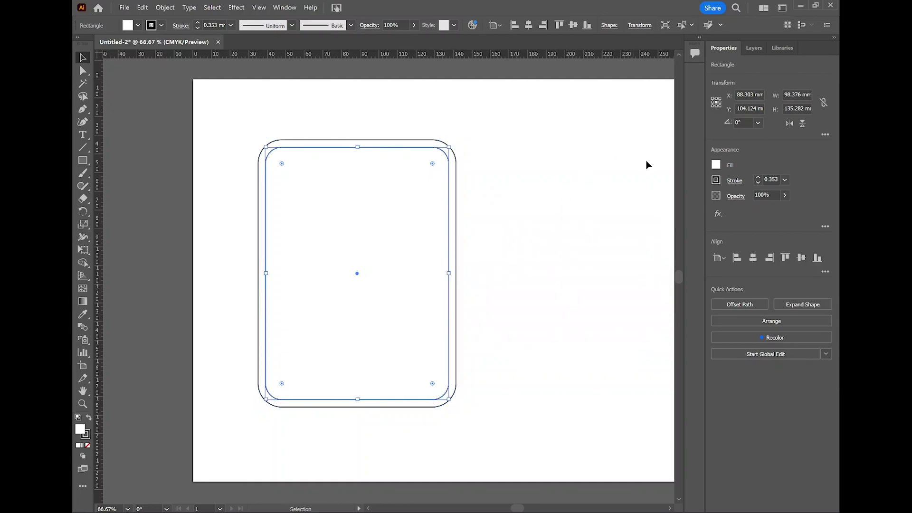
- Give the inner outline a 1 mm round-cap dashed stroke with 0 mm dash and 4 mm gap
{"action": "left_click", "coordinate": [734, 181]}
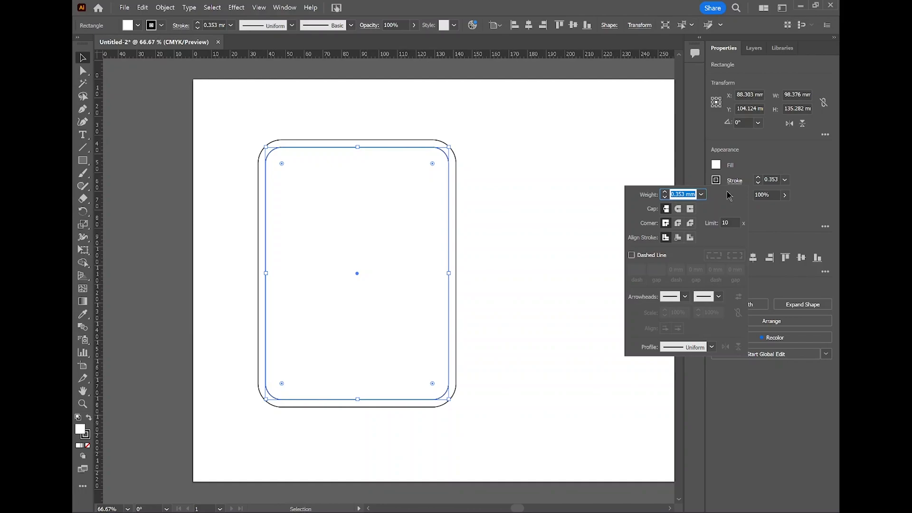
{"action": "left_click", "coordinate": [700, 194]}
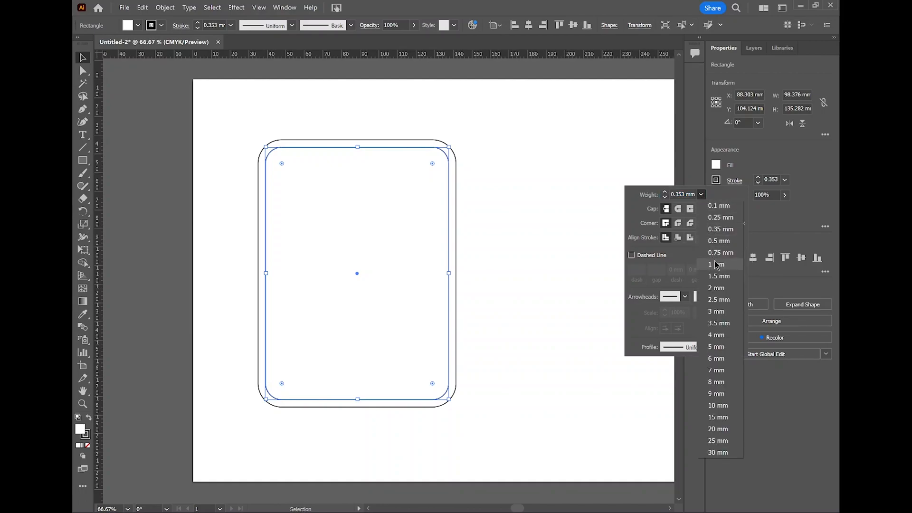
{"action": "left_click", "coordinate": [718, 264]}
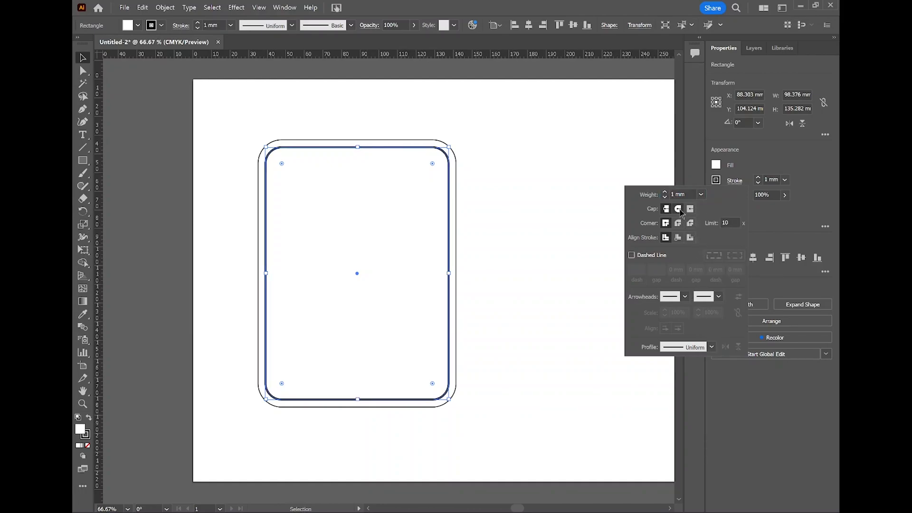
{"action": "left_click", "coordinate": [677, 209]}
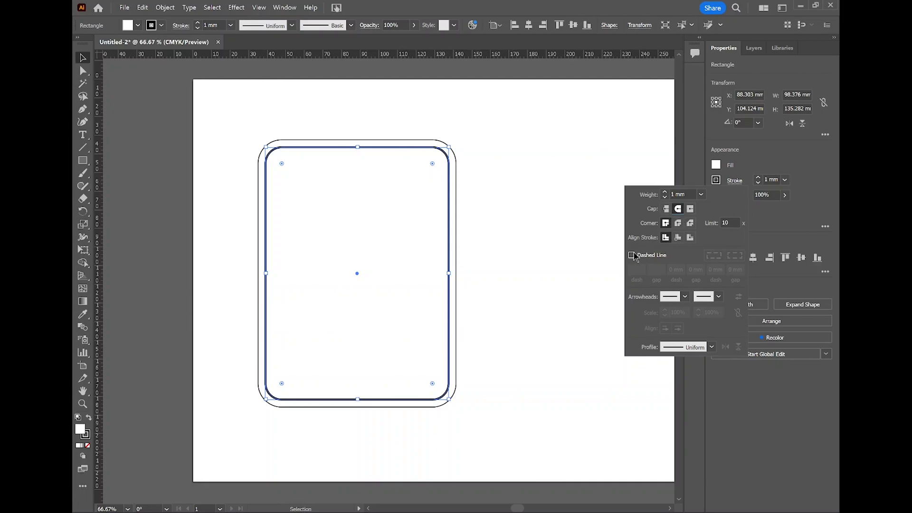
{"action": "left_click", "coordinate": [631, 254]}
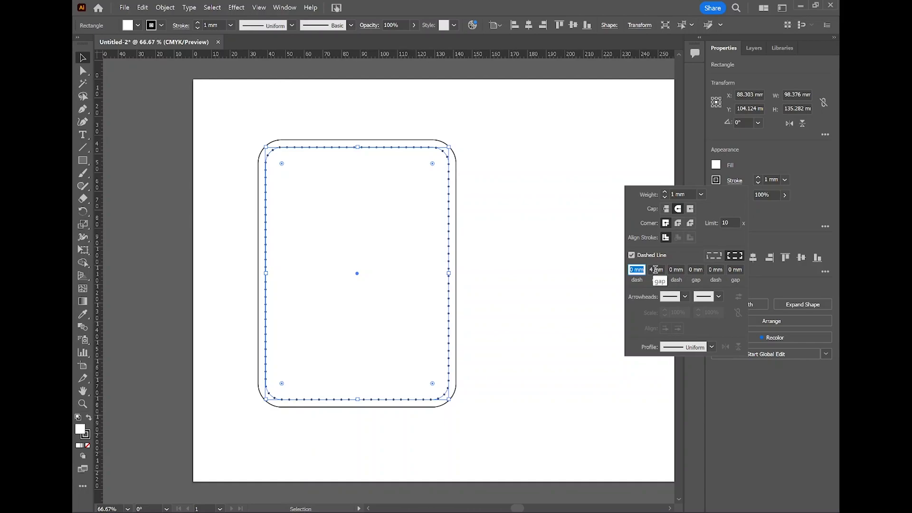
{"action": "mouse_move", "coordinate": [735, 255]}
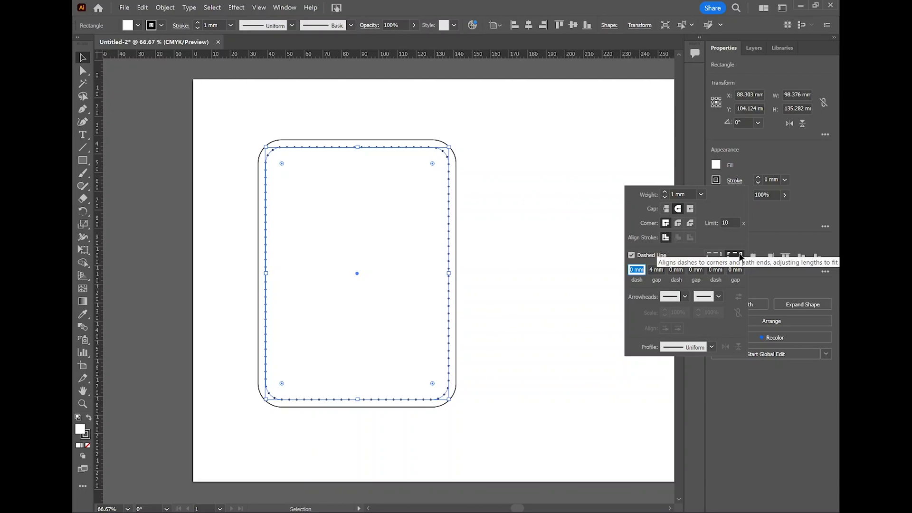
{"action": "mouse_move", "coordinate": [782, 226]}
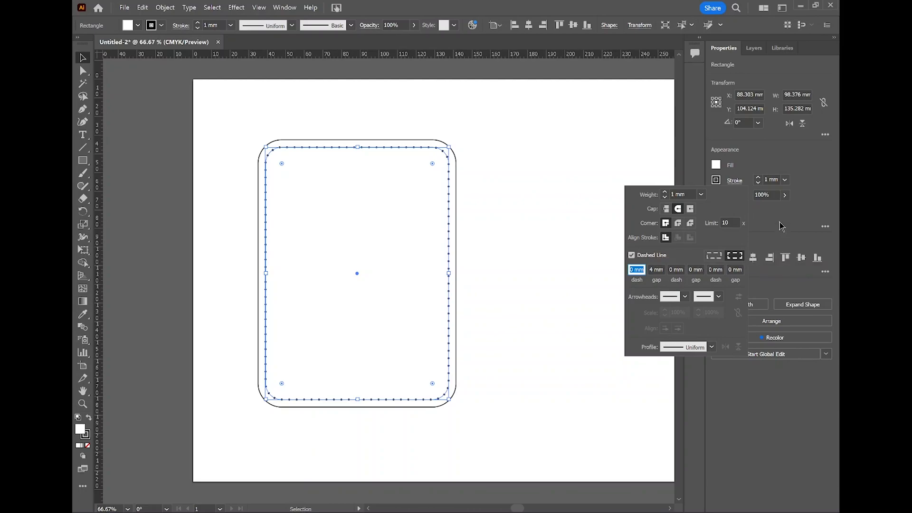
{"action": "left_click", "coordinate": [361, 236]}
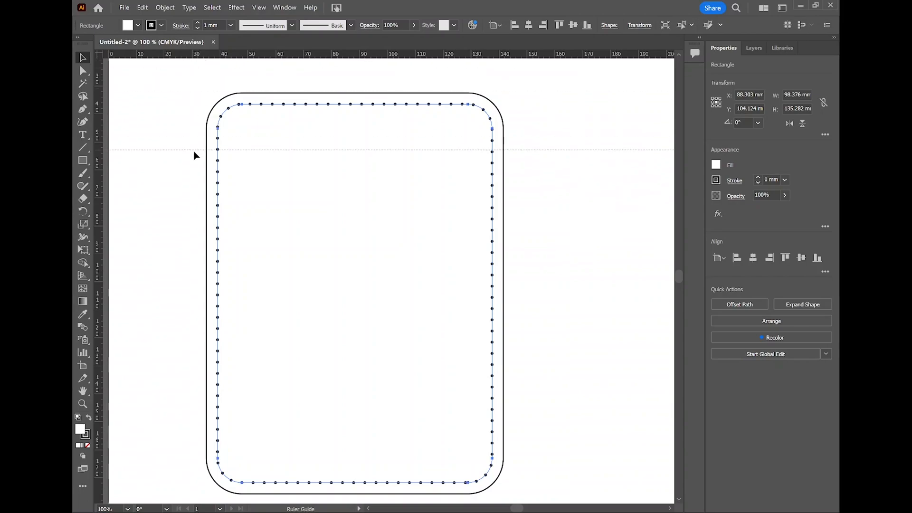
- Drag a horizontal ruler guide down across both columns of stitching holes
{"action": "left_click_drag", "start_coordinate": [195, 152], "coordinate": [192, 217]}
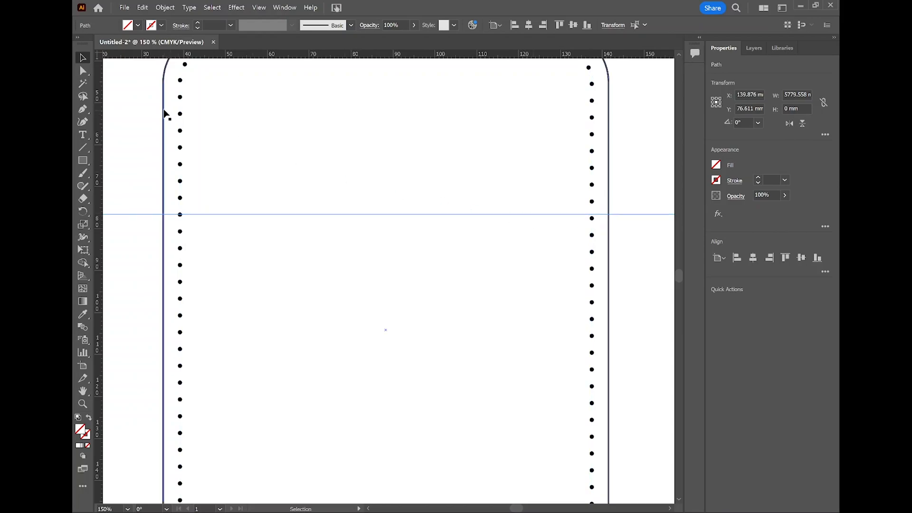
{"action": "mouse_move", "coordinate": [173, 112]}
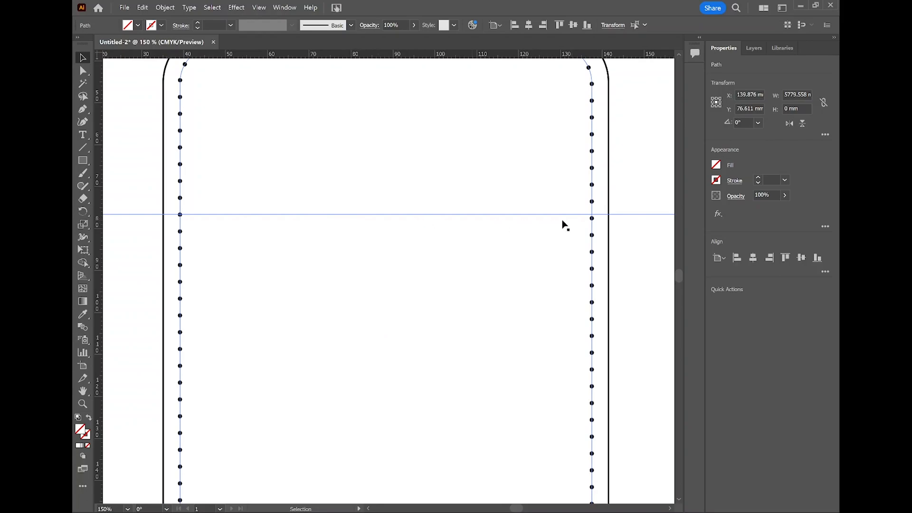
{"action": "mouse_move", "coordinate": [250, 211]}
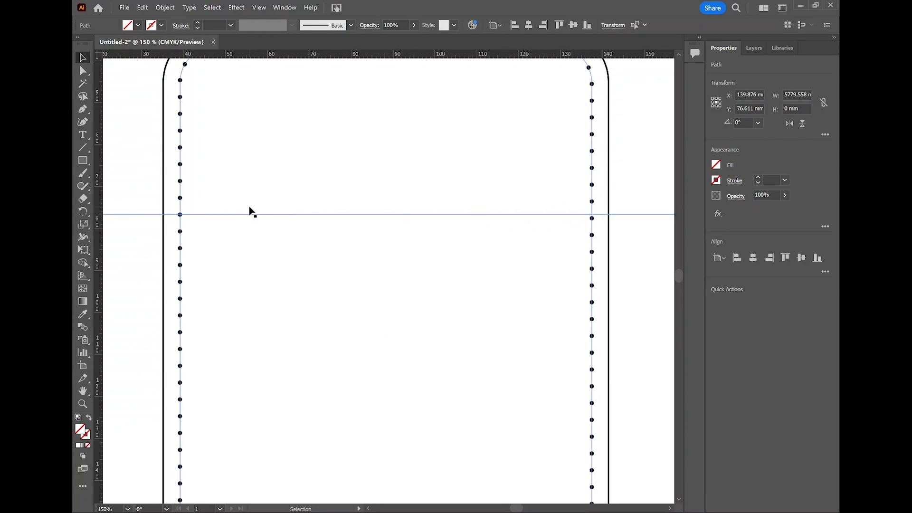
{"action": "mouse_move", "coordinate": [422, 201]}
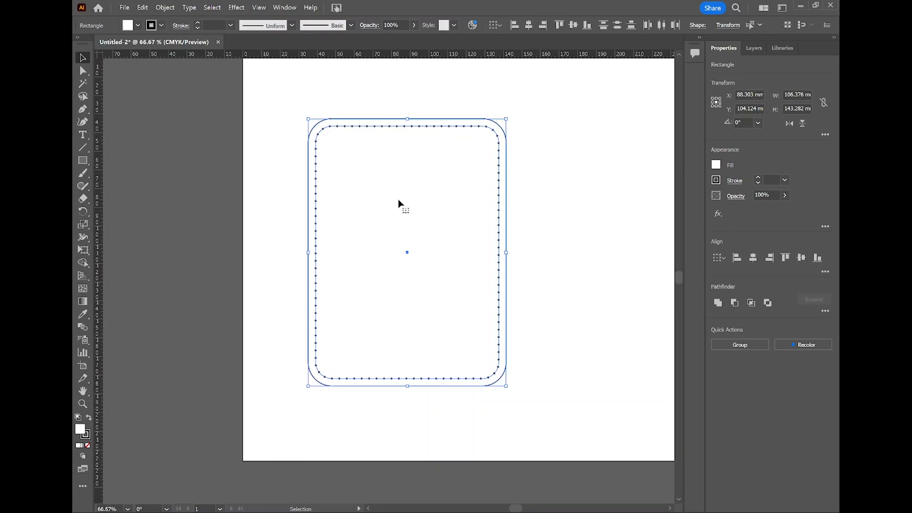
{"action": "mouse_move", "coordinate": [572, 224]}
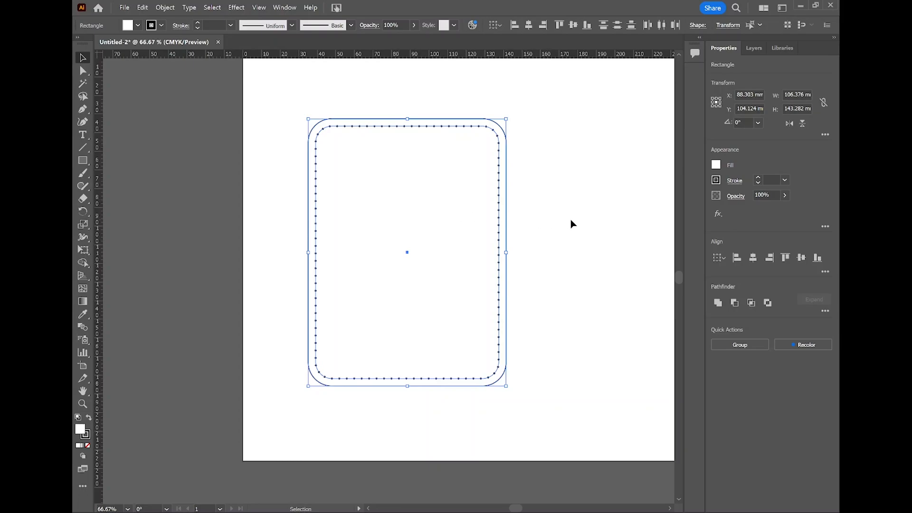
{"action": "mouse_move", "coordinate": [719, 258]}
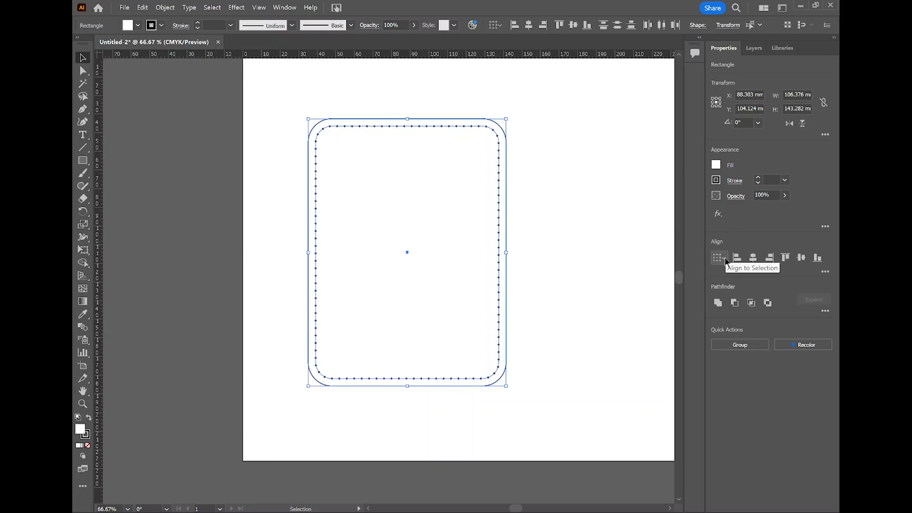
- Switch the Align panel reference from the selection to the artboard
{"action": "left_click", "coordinate": [719, 258]}
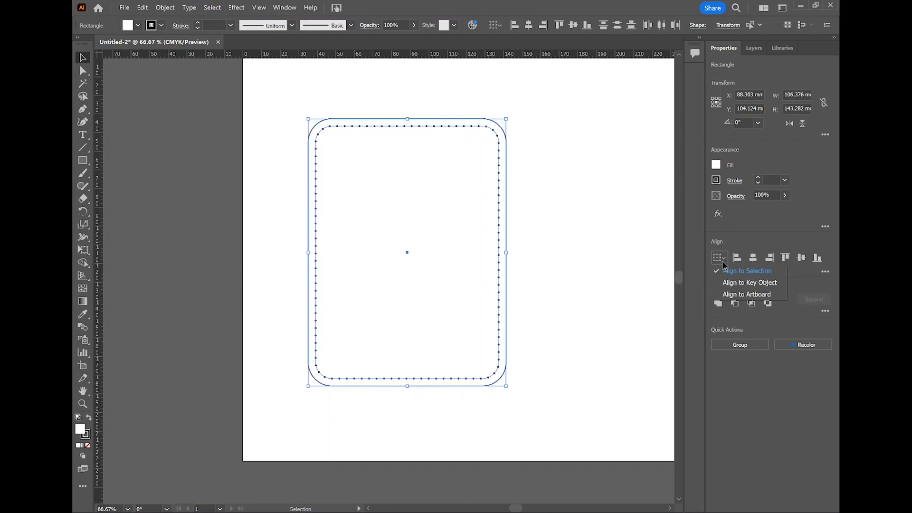
{"action": "mouse_move", "coordinate": [750, 283]}
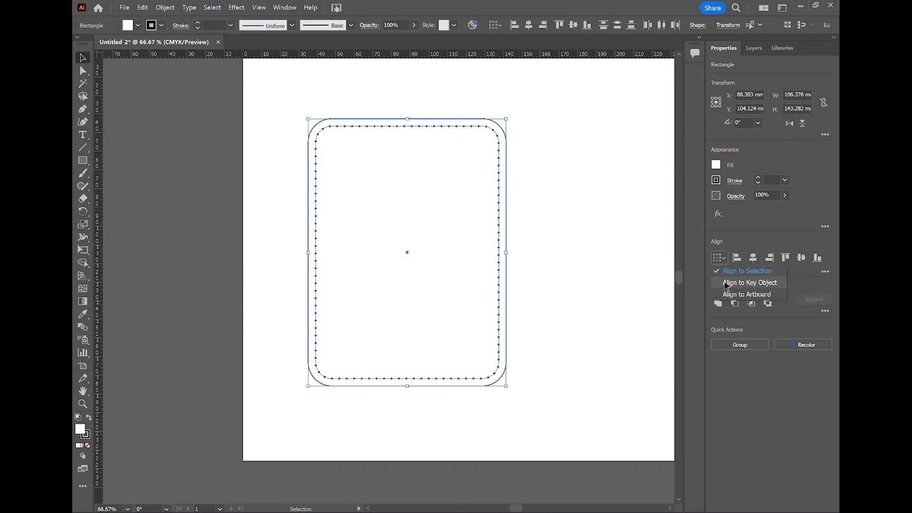
{"action": "mouse_move", "coordinate": [748, 298]}
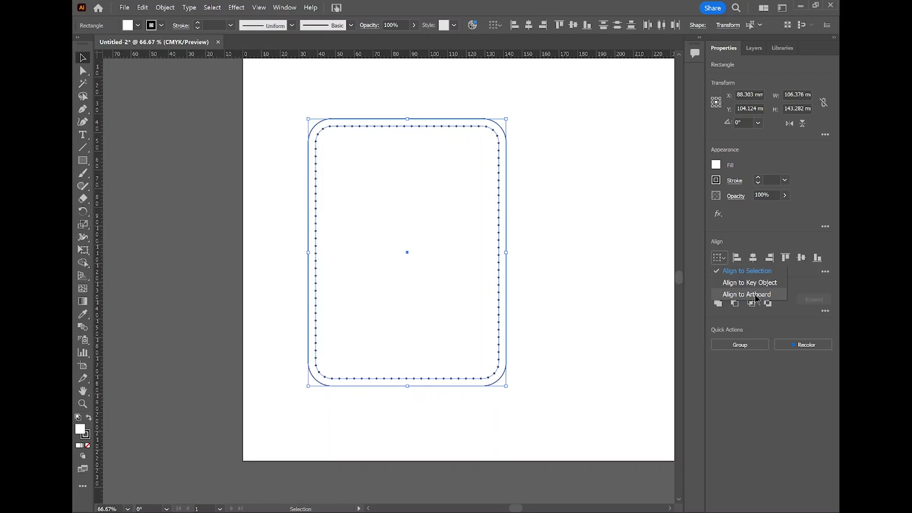
{"action": "left_click", "coordinate": [753, 258]}
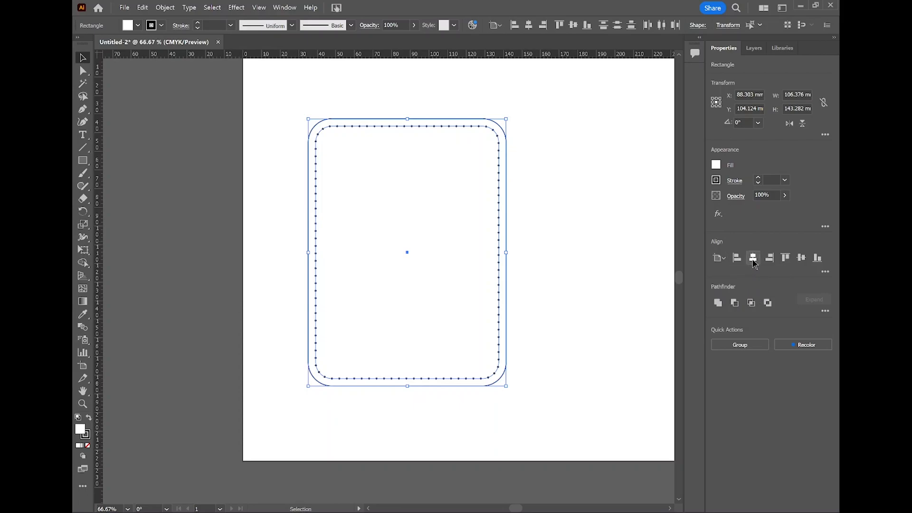
{"action": "mouse_move", "coordinate": [752, 258]}
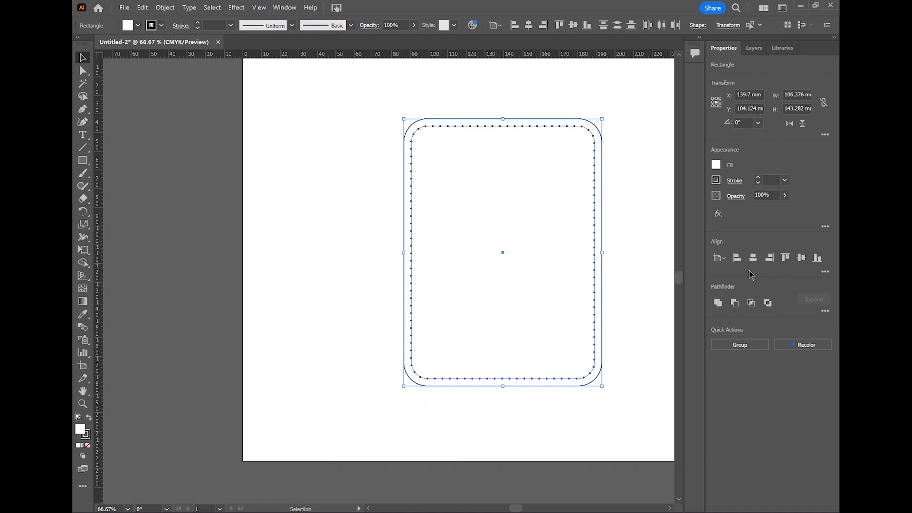
{"action": "mouse_move", "coordinate": [800, 257]}
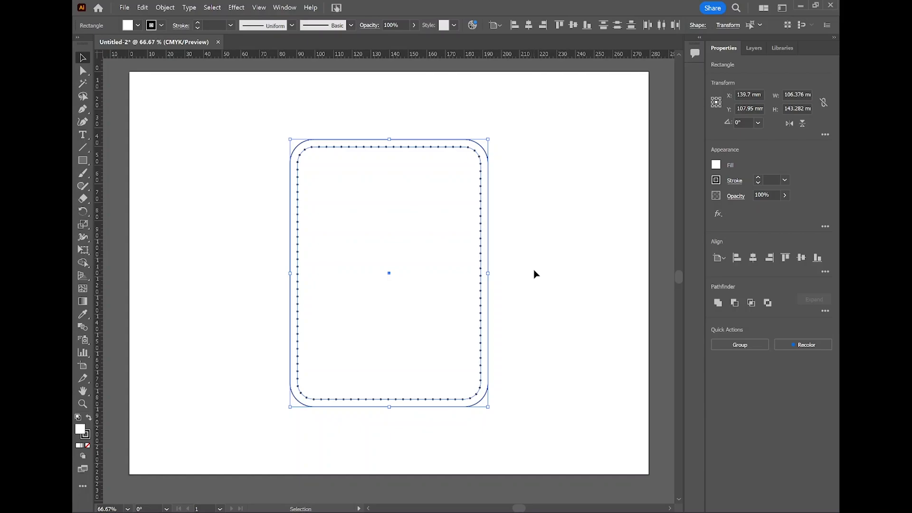
{"action": "mouse_move", "coordinate": [248, 58]}
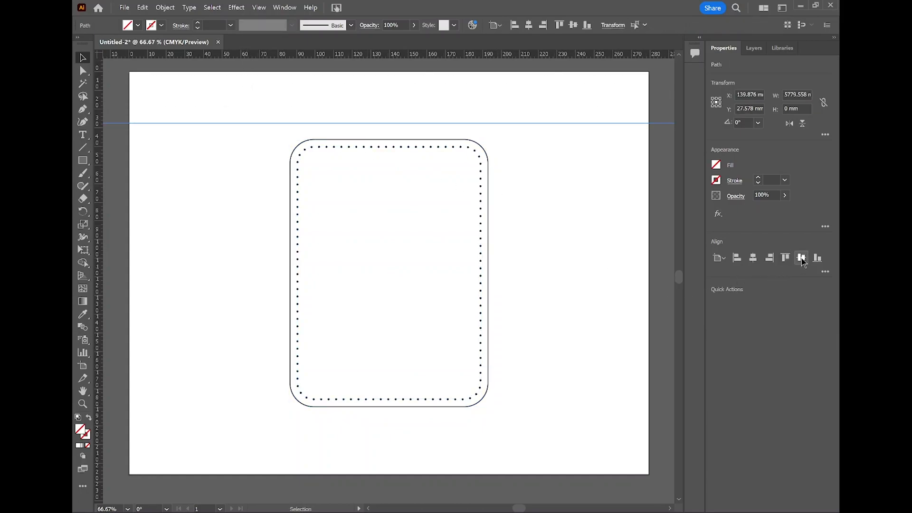
{"action": "mouse_move", "coordinate": [801, 258]}
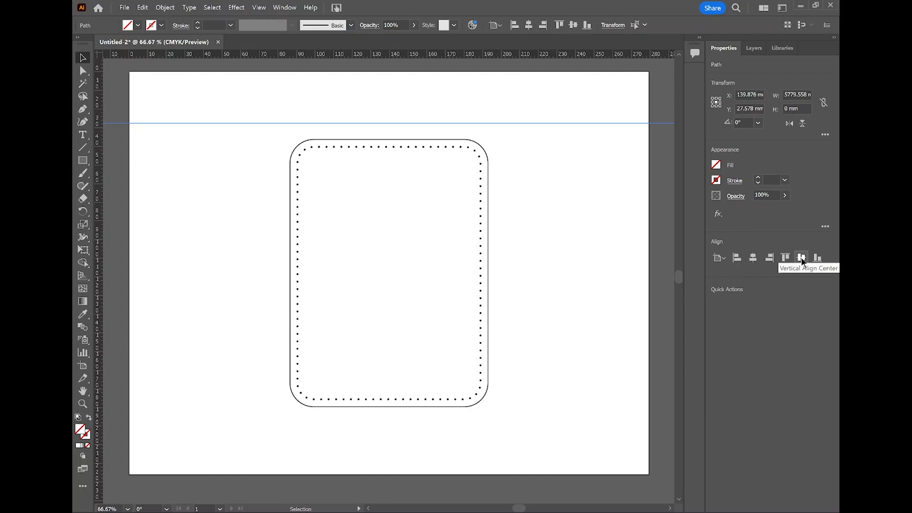
- Vertically centre the horizontal guide on the pattern via Vertical Align Center
{"action": "left_click", "coordinate": [801, 258]}
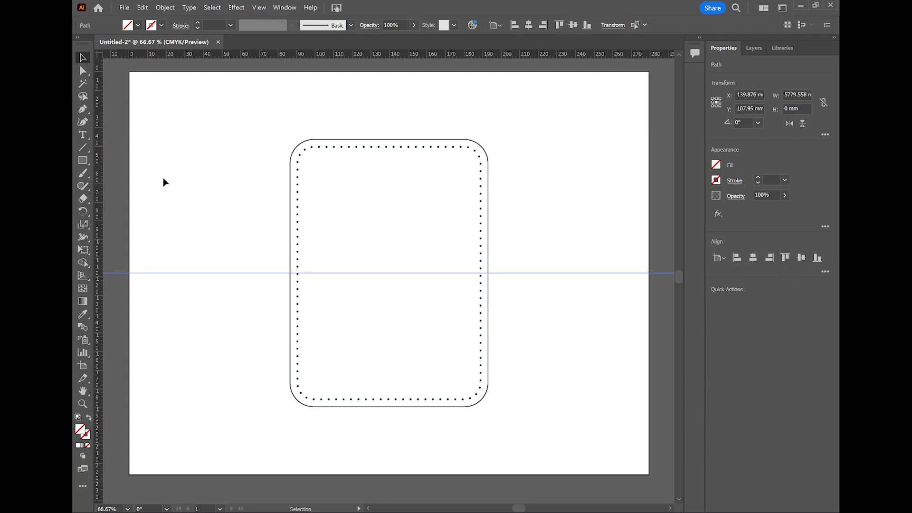
{"action": "mouse_move", "coordinate": [122, 181]}
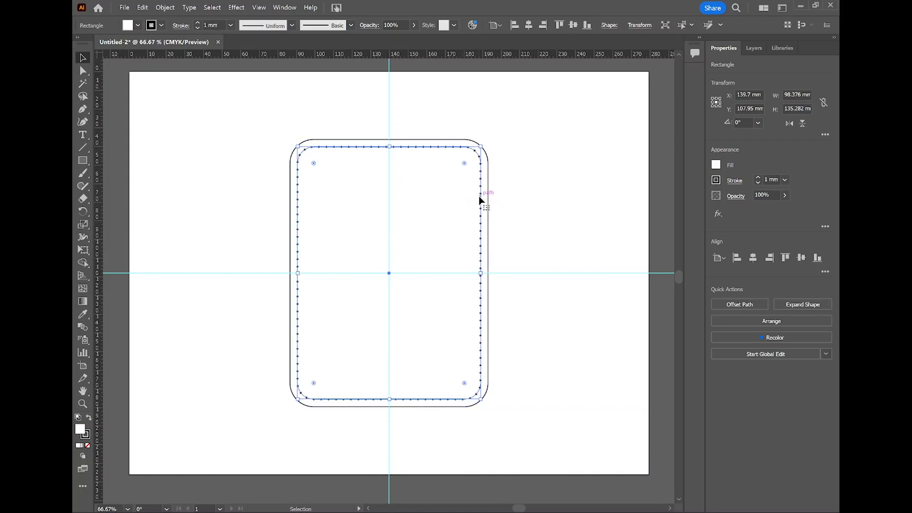
- Turn the dotted inner stitching path into a solid stroke
{"action": "left_click", "coordinate": [734, 180]}
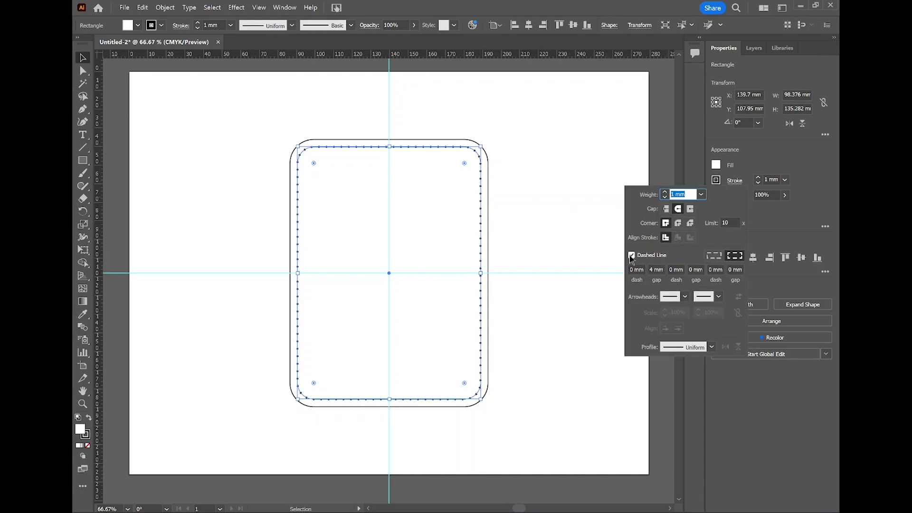
{"action": "left_click", "coordinate": [630, 254]}
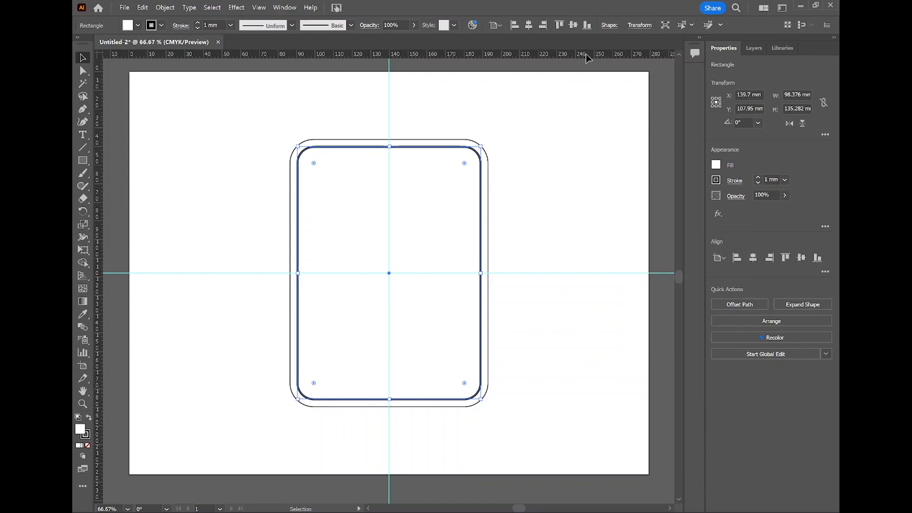
- Cut the inner path with the Scissors tool where it meets the horizontal guide
{"action": "left_click", "coordinate": [83, 199]}
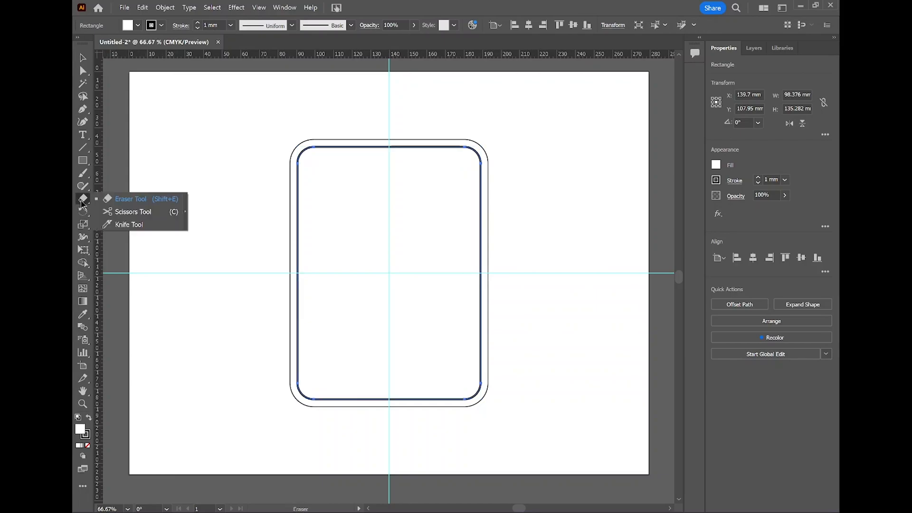
{"action": "left_click", "coordinate": [133, 211]}
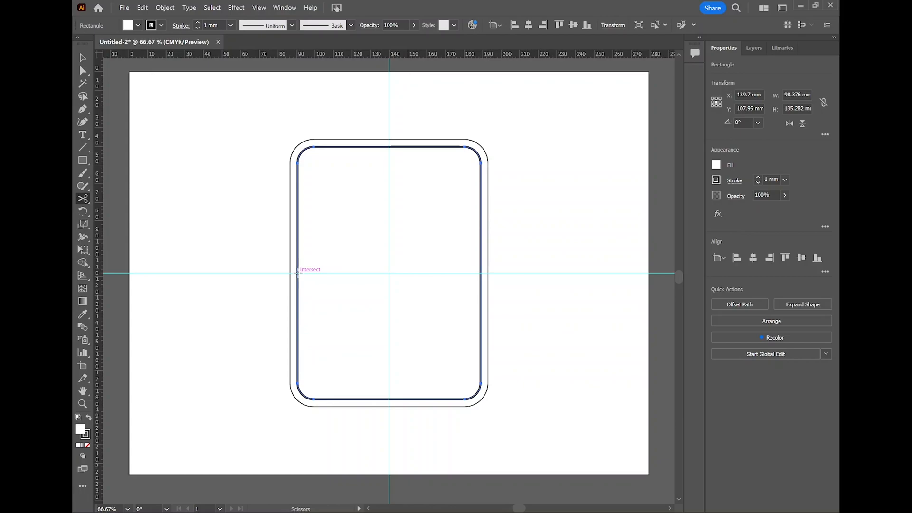
{"action": "left_click", "coordinate": [802, 304]}
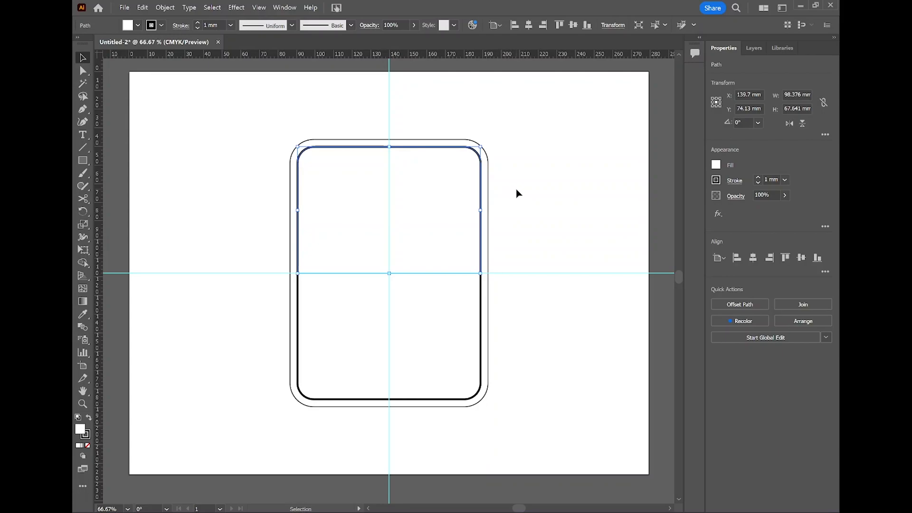
{"action": "mouse_move", "coordinate": [748, 169]}
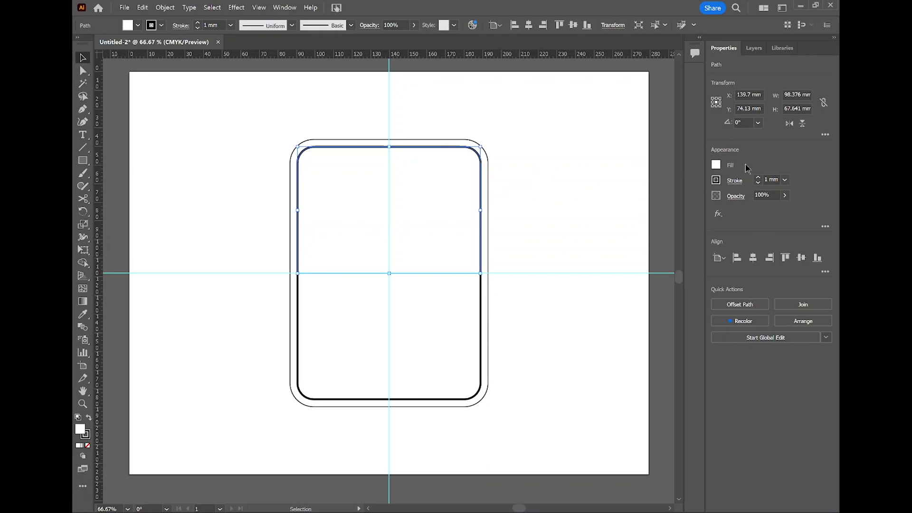
- Enable Dashed Line on the top half, then on the bottom half, and clear the selection
{"action": "left_click", "coordinate": [734, 181]}
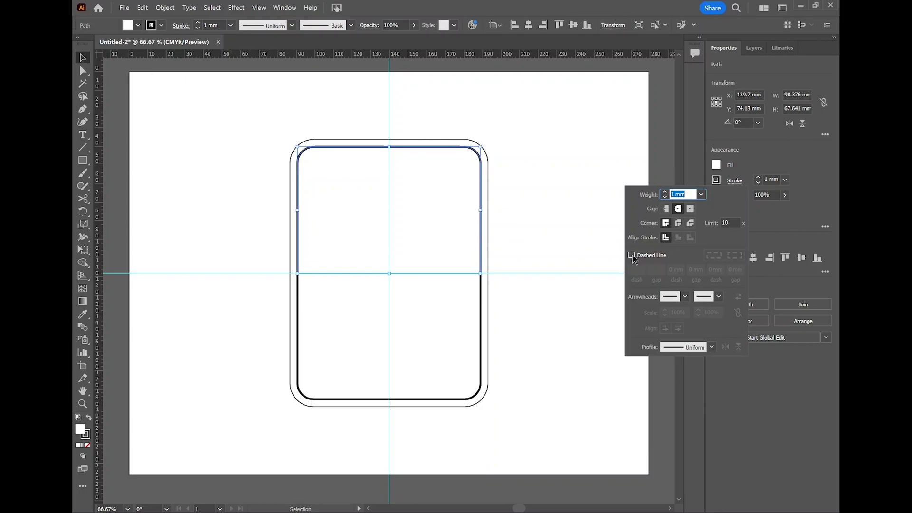
{"action": "left_click", "coordinate": [631, 254]}
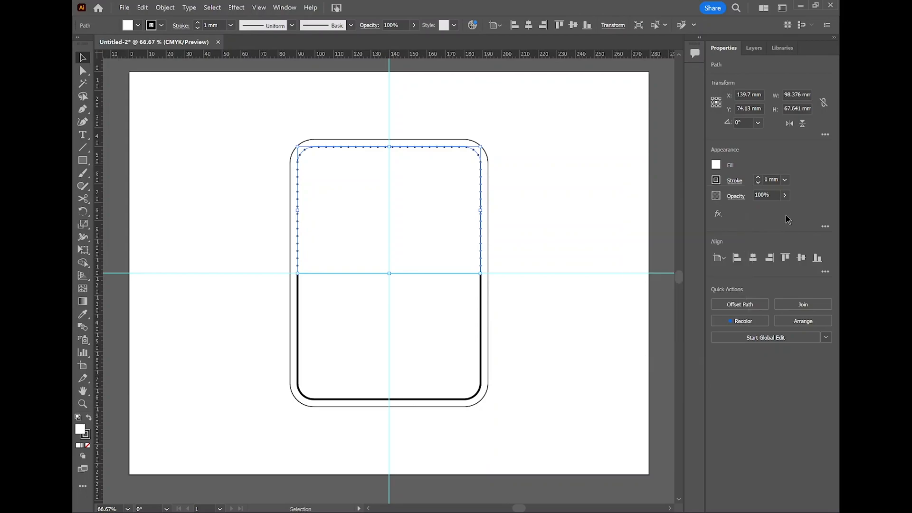
{"action": "left_click", "coordinate": [519, 308]}
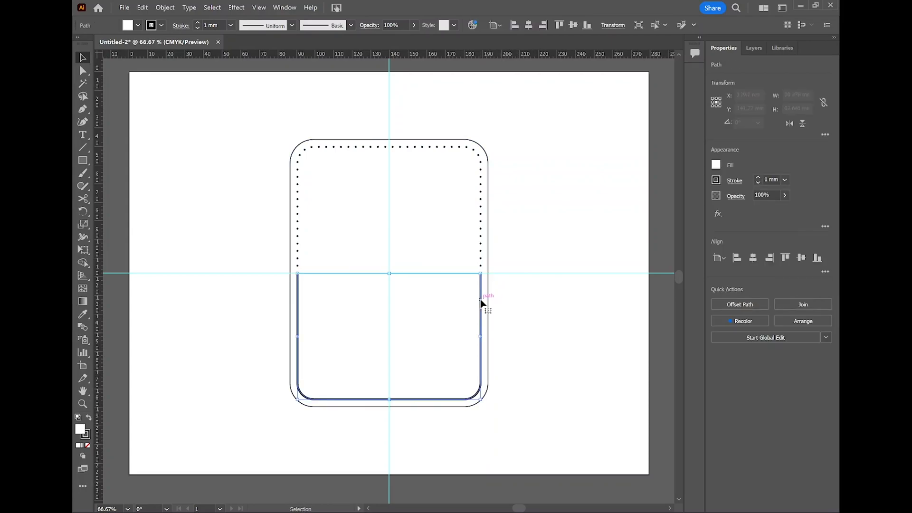
{"action": "left_click", "coordinate": [735, 181]}
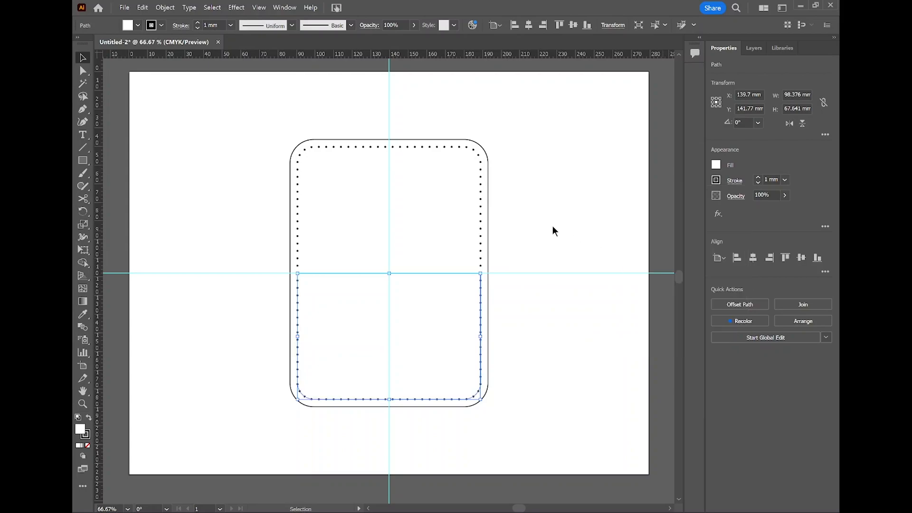
{"action": "left_click", "coordinate": [551, 237]}
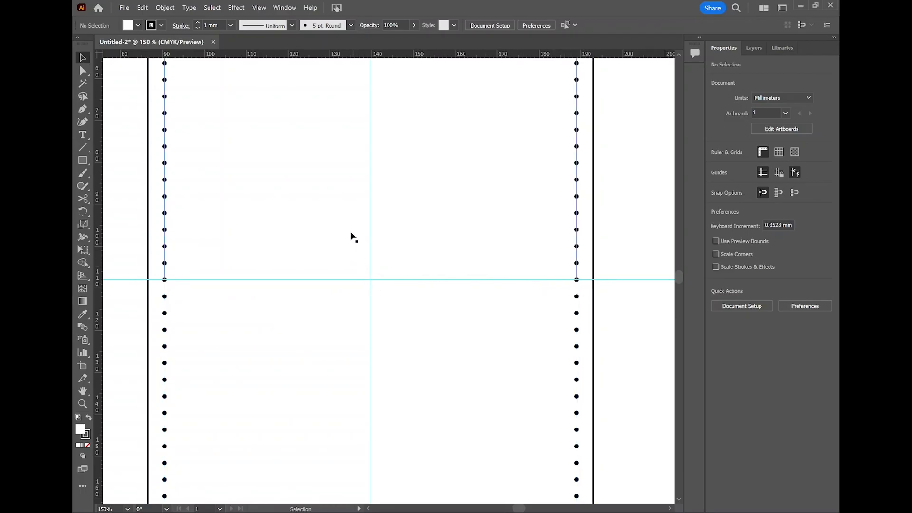
{"action": "mouse_move", "coordinate": [328, 180]}
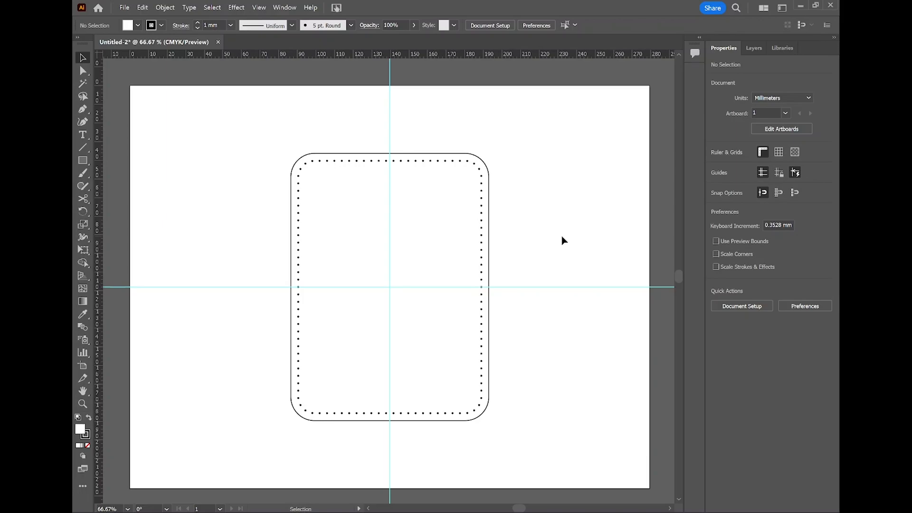
{"action": "mouse_move", "coordinate": [493, 212]}
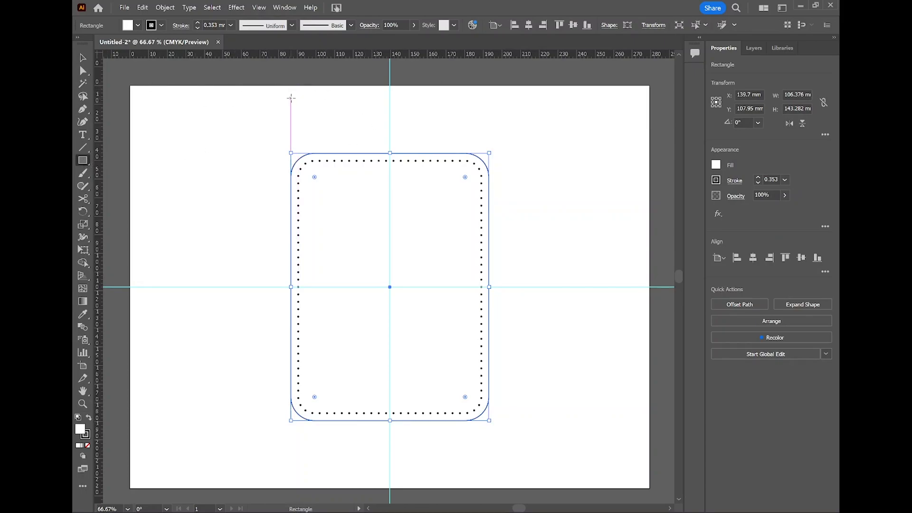
- Draw a pattern-width rectangle above the panel, raise its top edge, and dismiss the size prompt
{"action": "left_click_drag", "start_coordinate": [291, 97], "coordinate": [496, 136]}
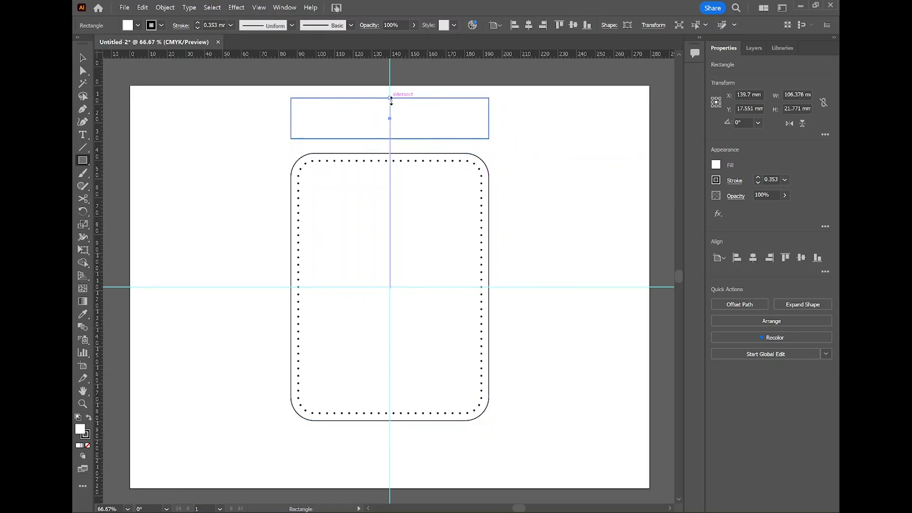
{"action": "left_click_drag", "start_coordinate": [390, 99], "coordinate": [389, 88]}
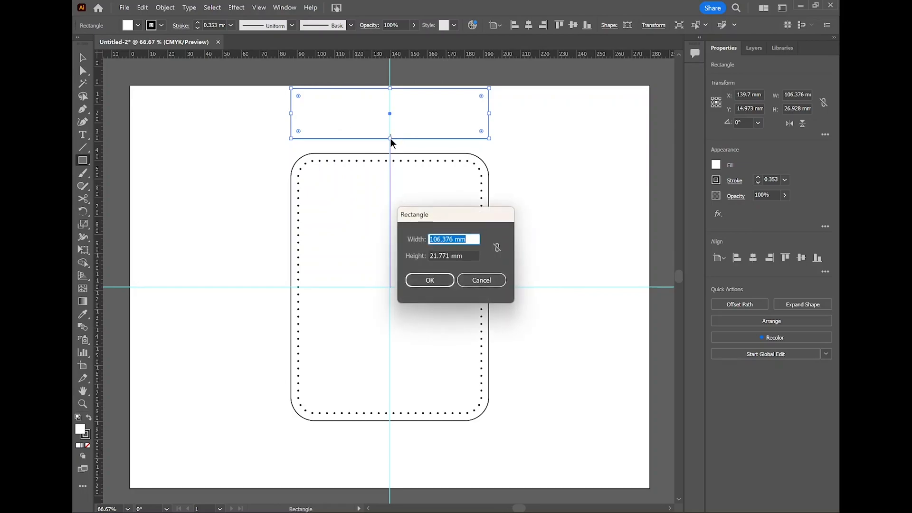
{"action": "left_click", "coordinate": [430, 279]}
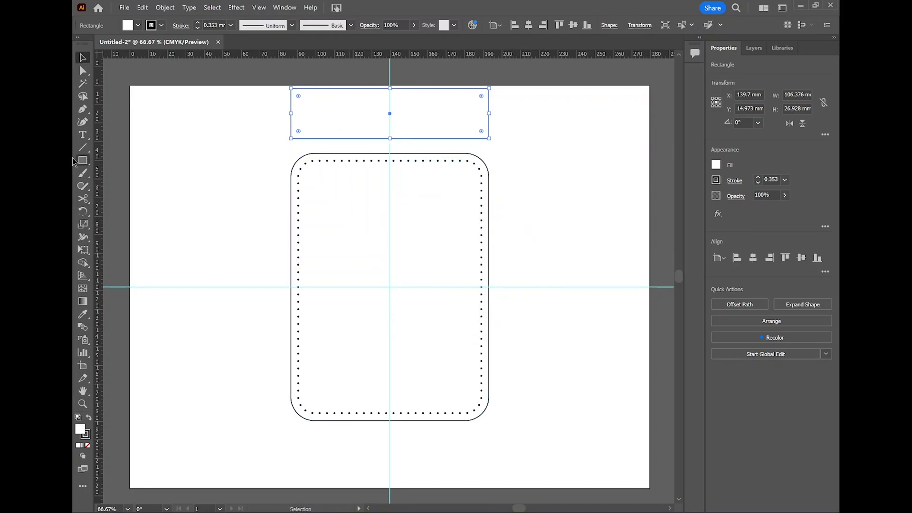
{"action": "mouse_move", "coordinate": [488, 259]}
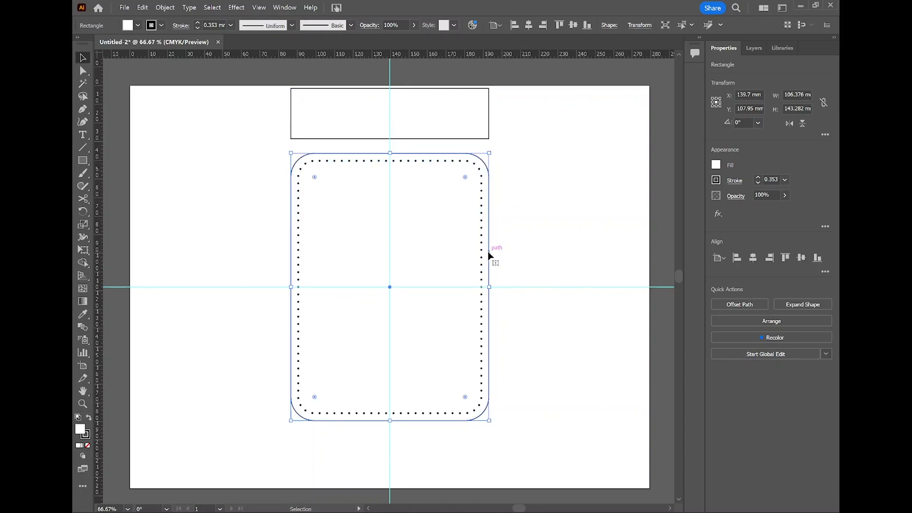
{"action": "mouse_move", "coordinate": [547, 250]}
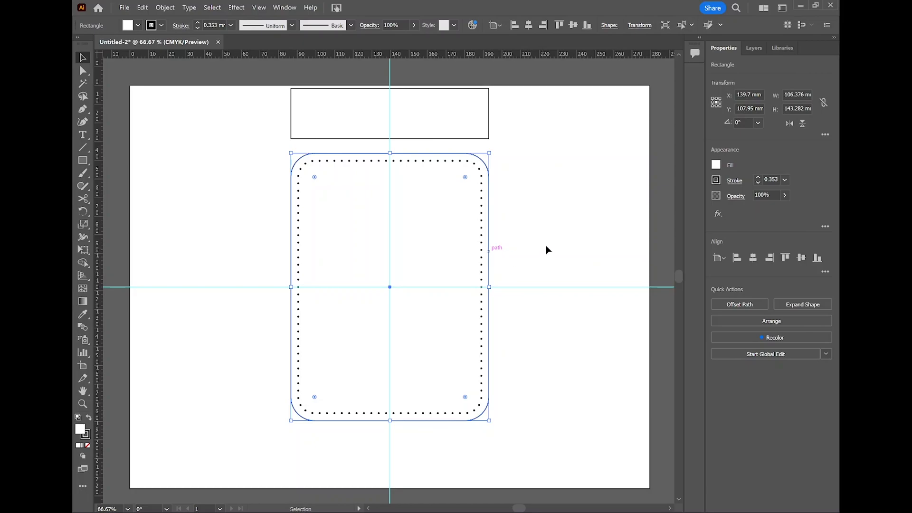
- Confirm the corner radius in the Transform panel and select the small top rectangle for rounding
{"action": "left_click", "coordinate": [608, 25]}
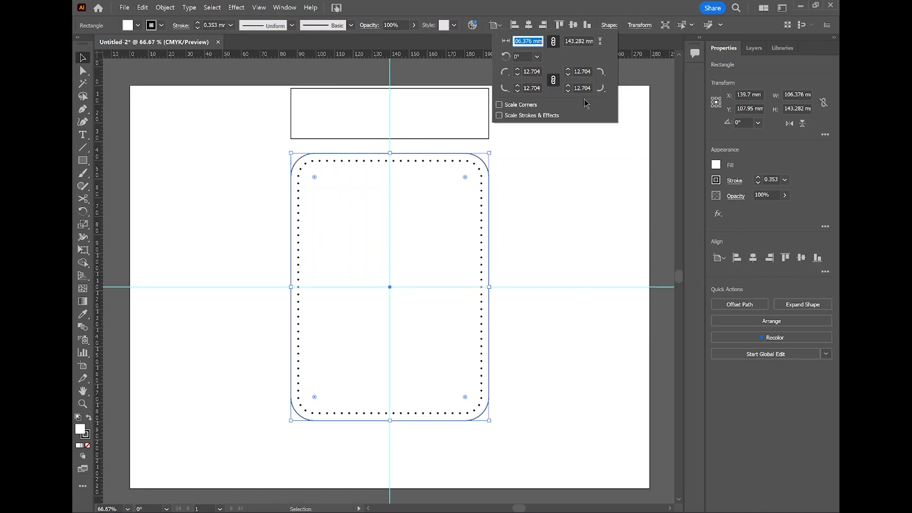
{"action": "left_click", "coordinate": [582, 88]}
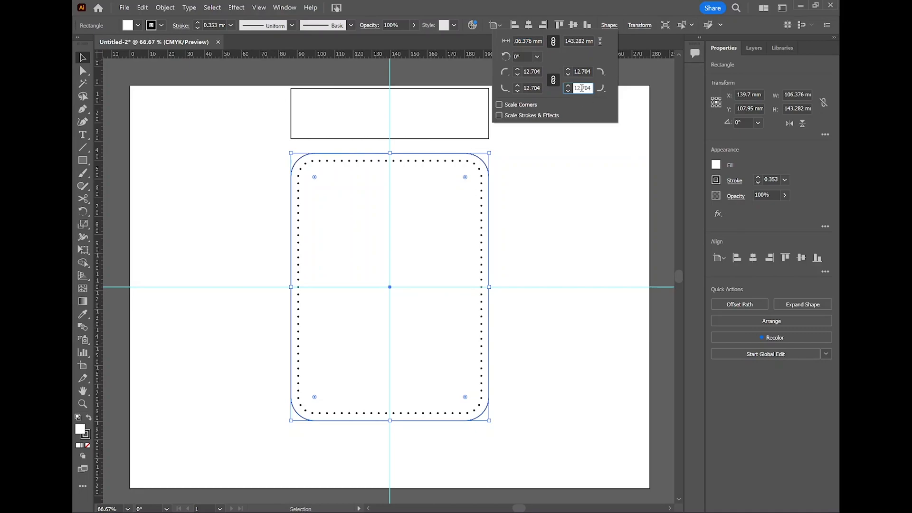
{"action": "left_click", "coordinate": [581, 87]}
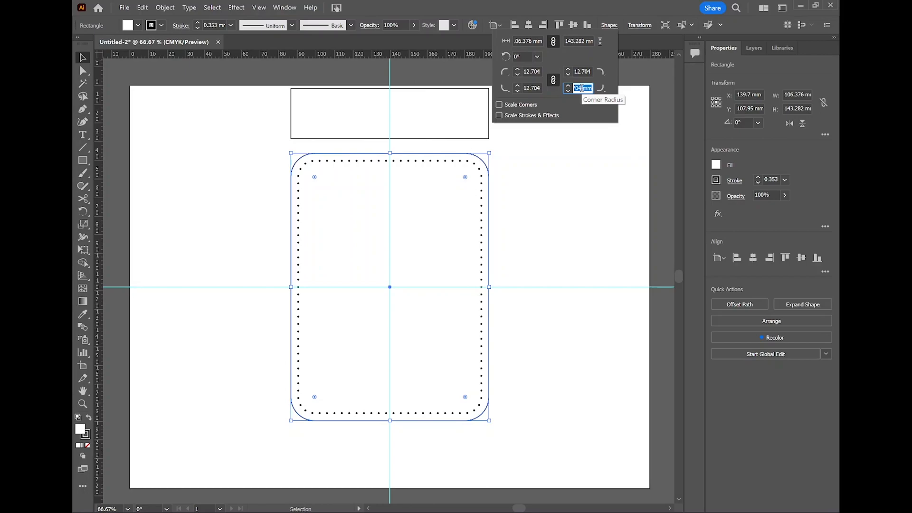
{"action": "left_click", "coordinate": [493, 126]}
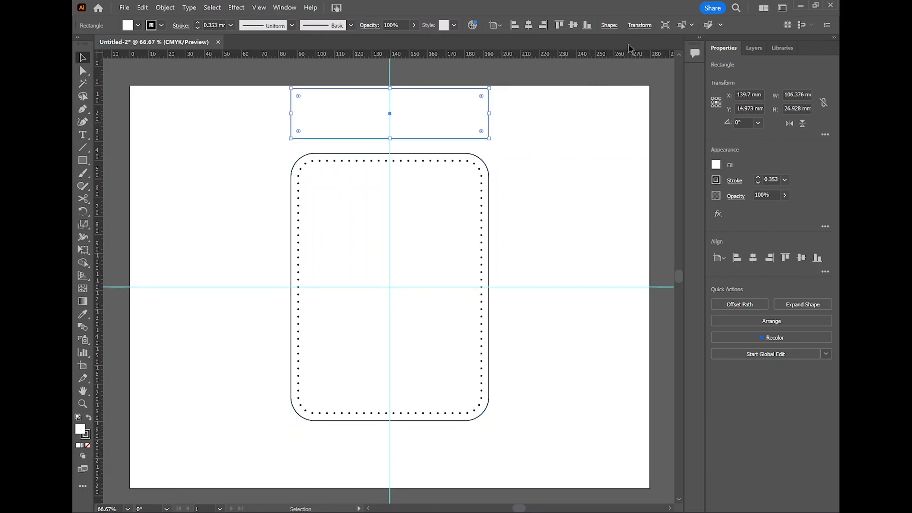
{"action": "left_click", "coordinate": [638, 25]}
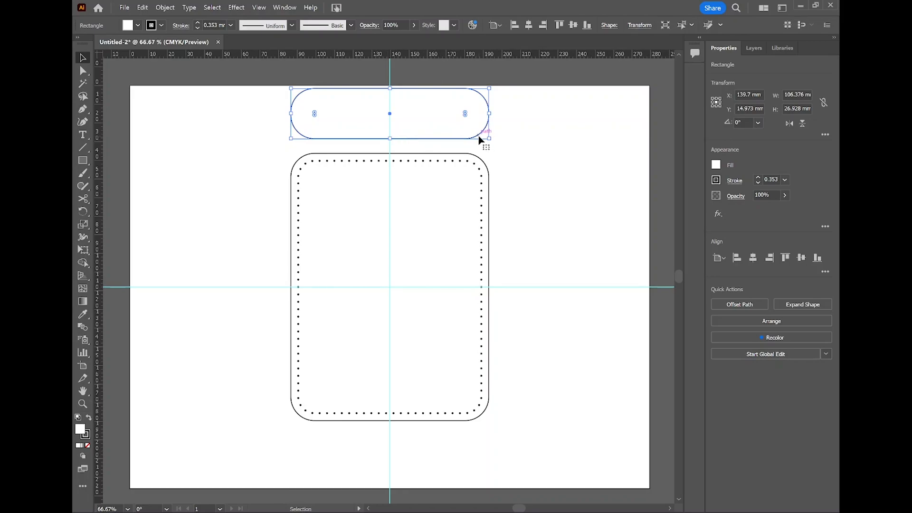
{"action": "mouse_move", "coordinate": [311, 125]}
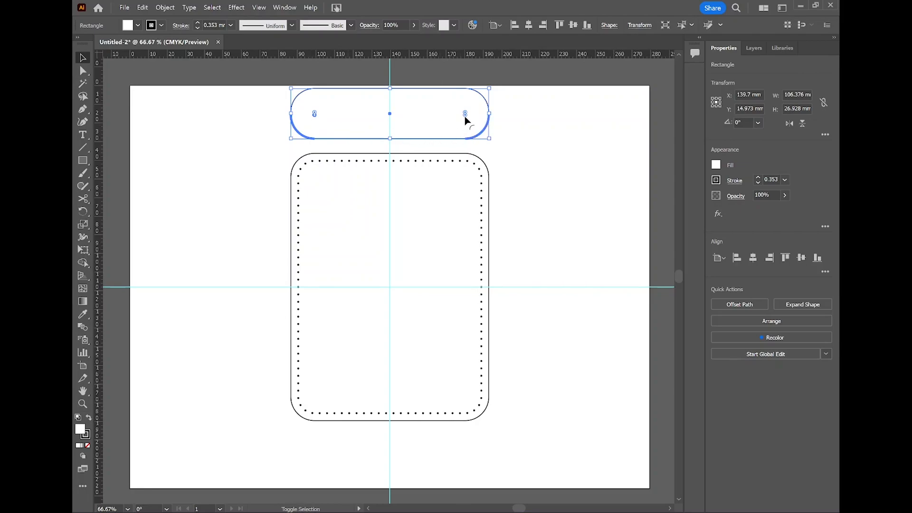
- Square the rectangle's bottom corners, fit it along the pattern's top edge, and remove its fill
{"action": "left_click_drag", "start_coordinate": [466, 113], "coordinate": [482, 148]}
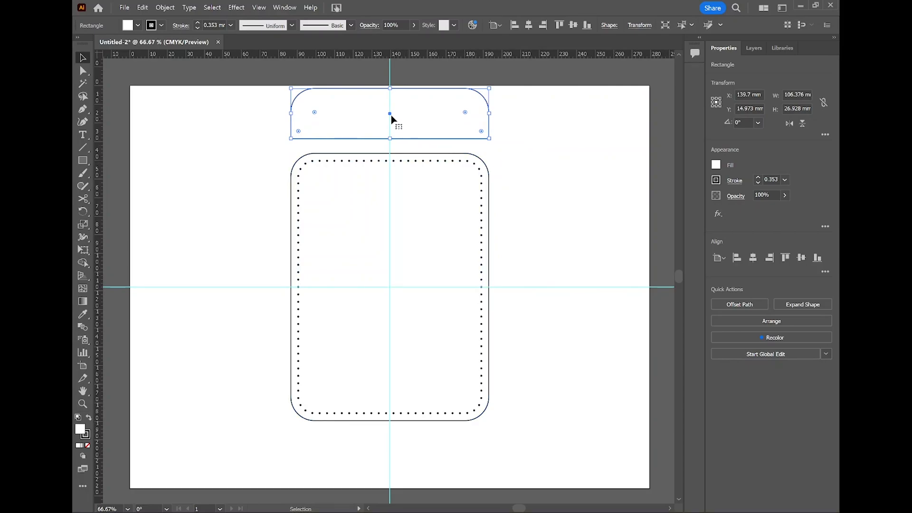
{"action": "left_click_drag", "start_coordinate": [390, 113], "coordinate": [389, 154]}
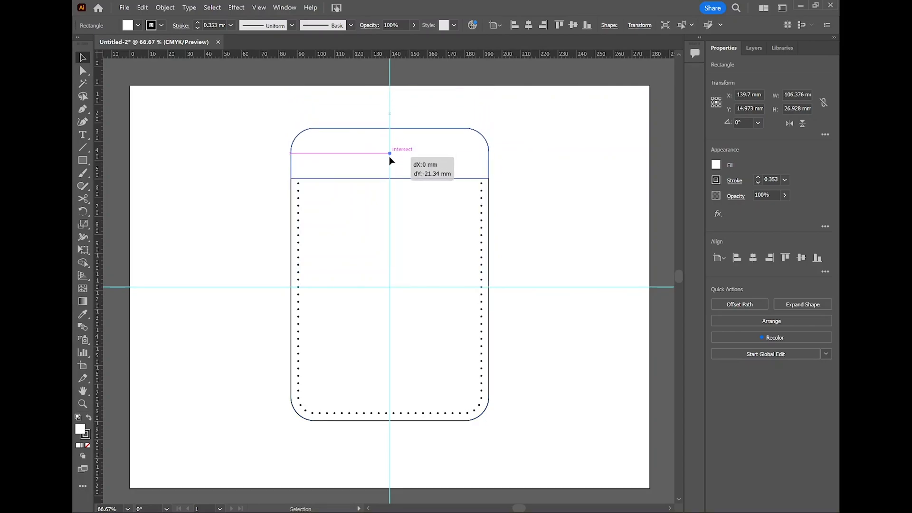
{"action": "left_click_drag", "start_coordinate": [390, 155], "coordinate": [390, 187]}
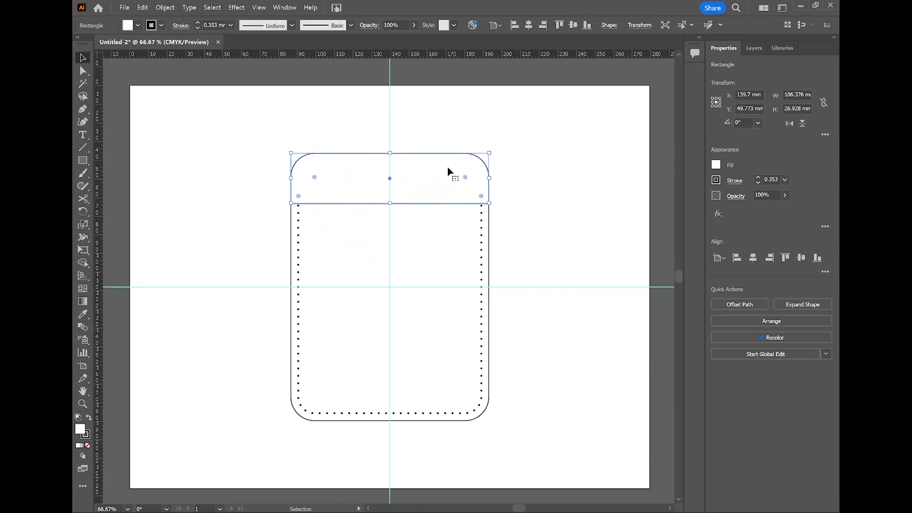
{"action": "left_click", "coordinate": [717, 165]}
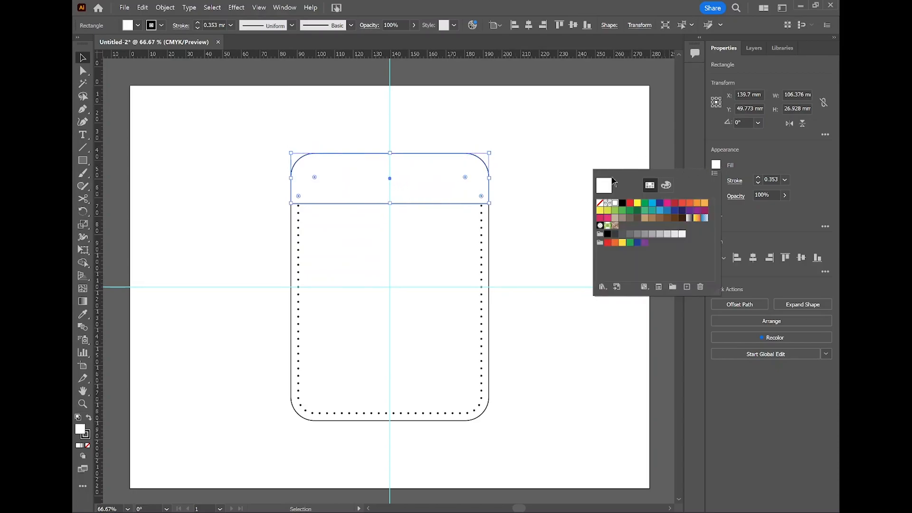
{"action": "left_click", "coordinate": [604, 203]}
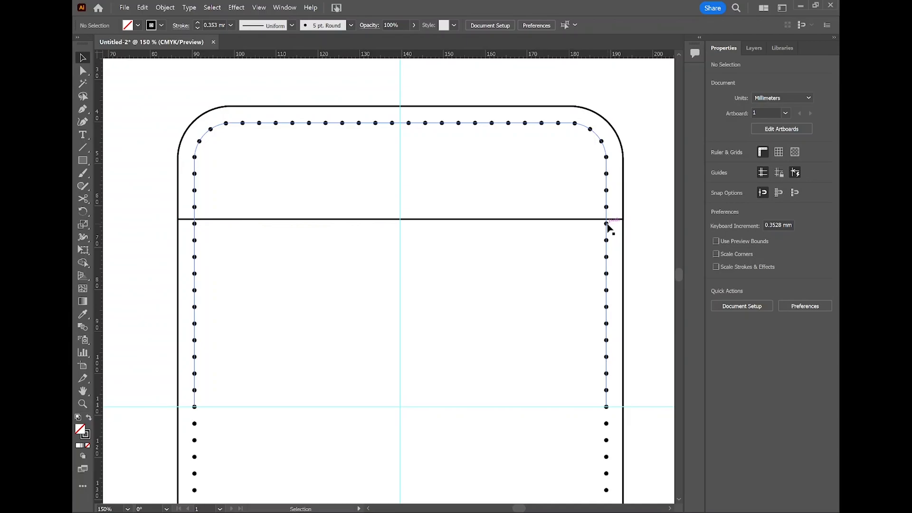
{"action": "mouse_move", "coordinate": [496, 352]}
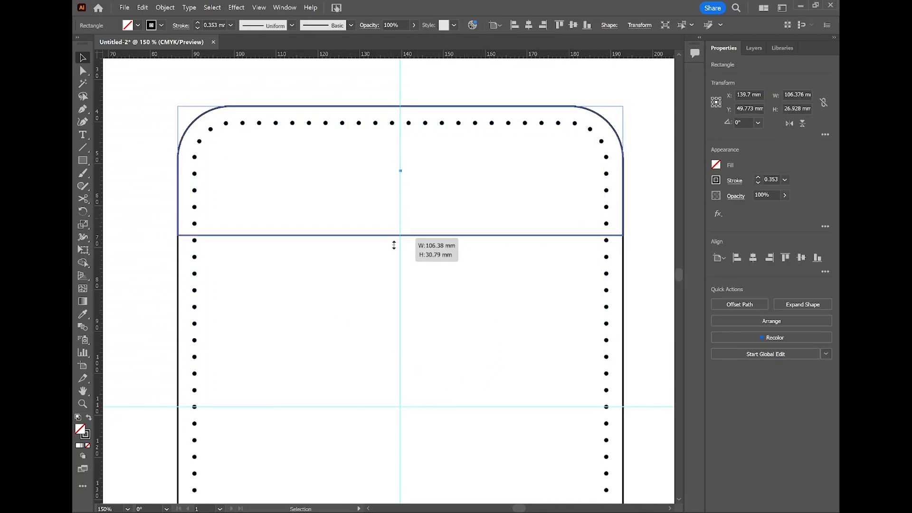
- Drag the pocket's bottom edge until its height reads about 54.85 mm
{"action": "left_click_drag", "start_coordinate": [394, 245], "coordinate": [393, 336]}
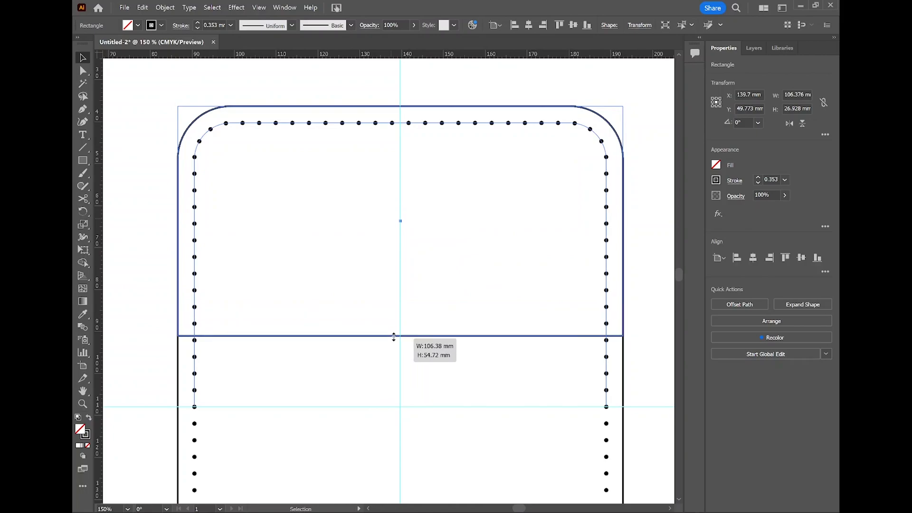
{"action": "left_click_drag", "start_coordinate": [400, 337], "coordinate": [400, 334]}
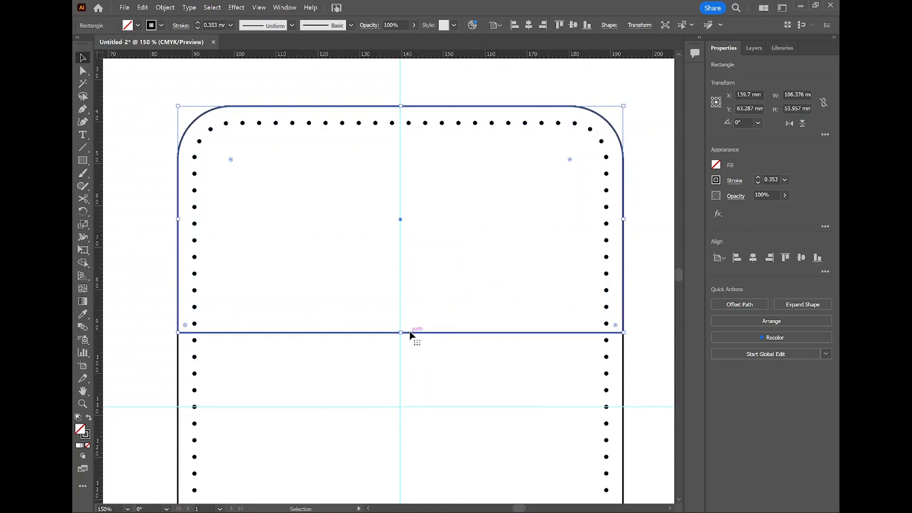
{"action": "left_click_drag", "start_coordinate": [400, 333], "coordinate": [408, 289]}
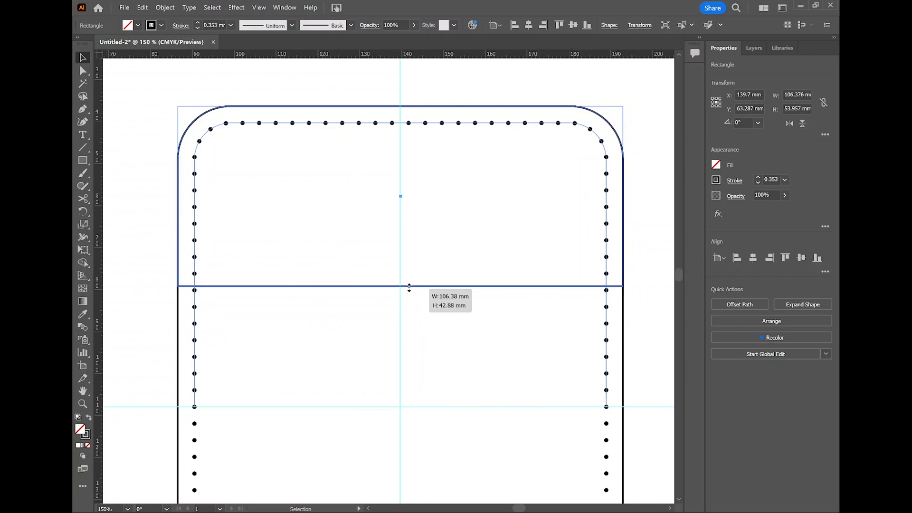
{"action": "left_click_drag", "start_coordinate": [408, 289], "coordinate": [400, 338]}
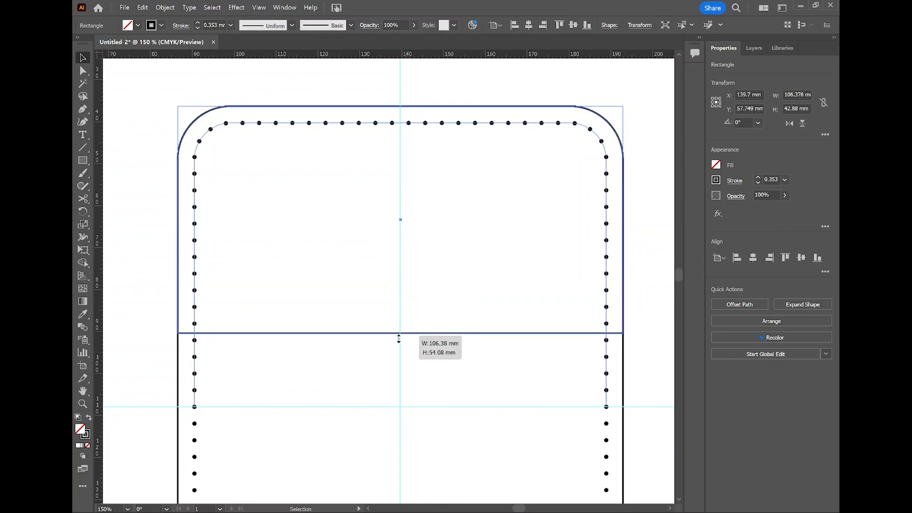
{"action": "left_click_drag", "start_coordinate": [400, 339], "coordinate": [400, 414]}
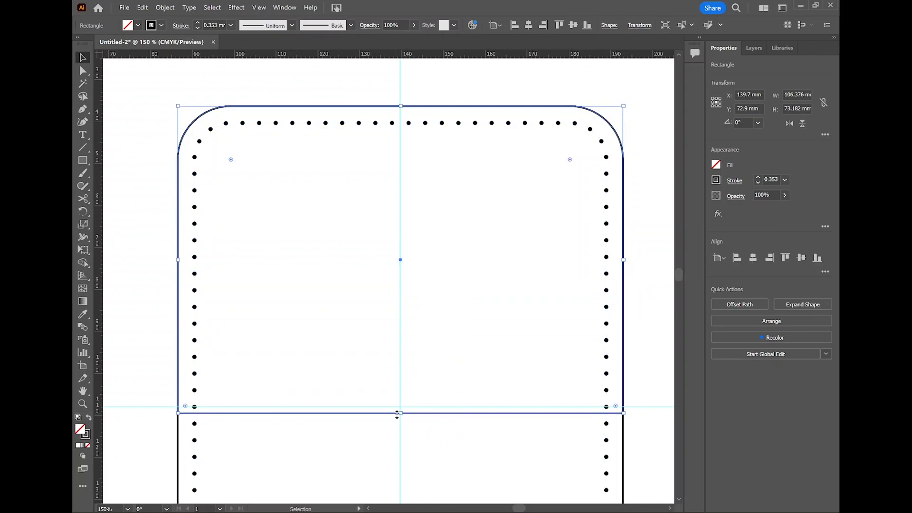
{"action": "left_click_drag", "start_coordinate": [400, 414], "coordinate": [400, 340]}
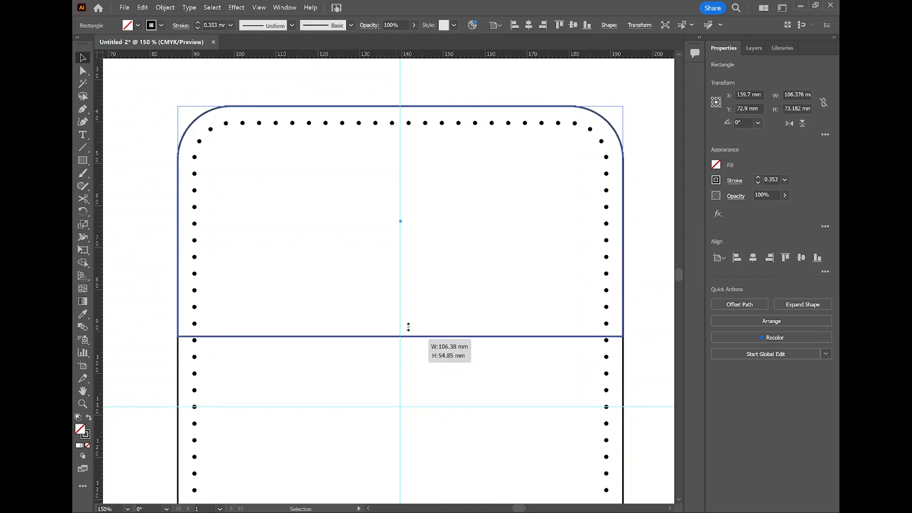
{"action": "left_click_drag", "start_coordinate": [408, 334], "coordinate": [411, 285]}
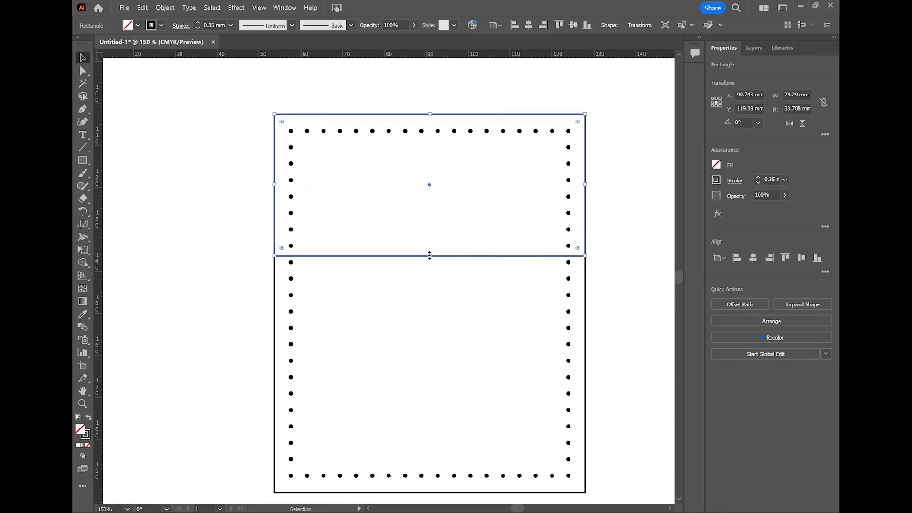
- Give the inner path a 1 mm round-cap stroke dashed at 0 mm dash, 4 mm gap
{"action": "left_click_drag", "start_coordinate": [429, 256], "coordinate": [429, 491]}
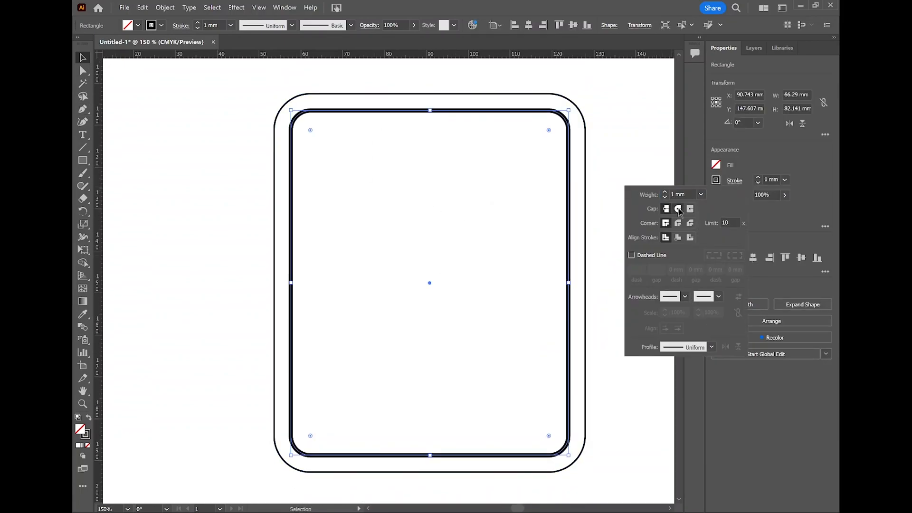
{"action": "left_click", "coordinate": [631, 254]}
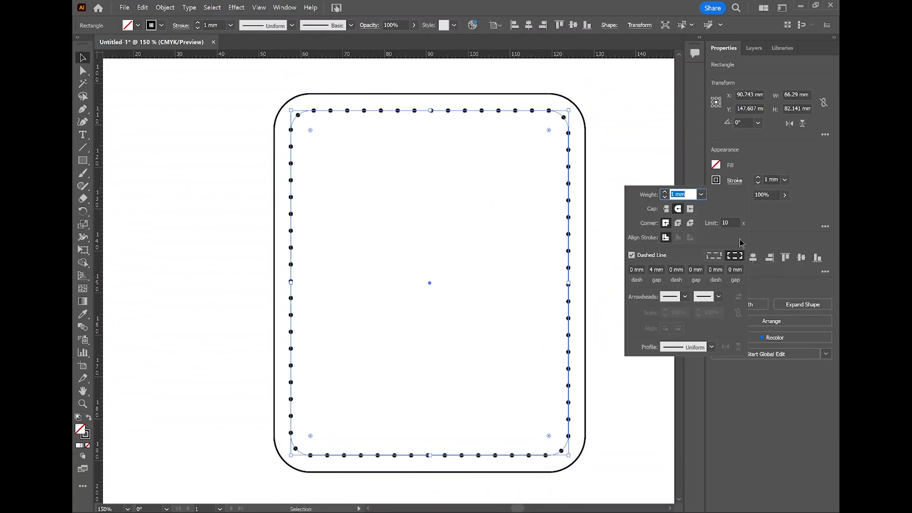
{"action": "left_click", "coordinate": [632, 255]}
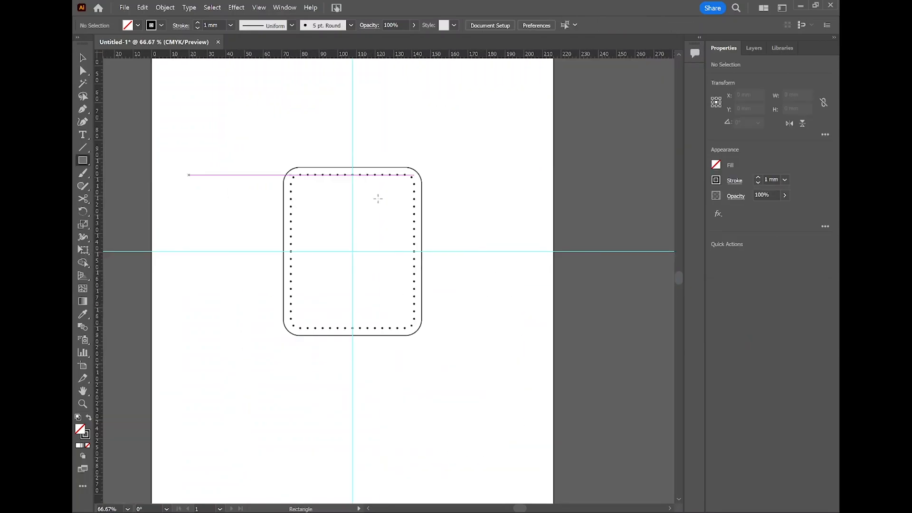
- Create a pocket rectangle and move it over the top of the dotted panel
{"action": "left_click", "coordinate": [351, 251]}
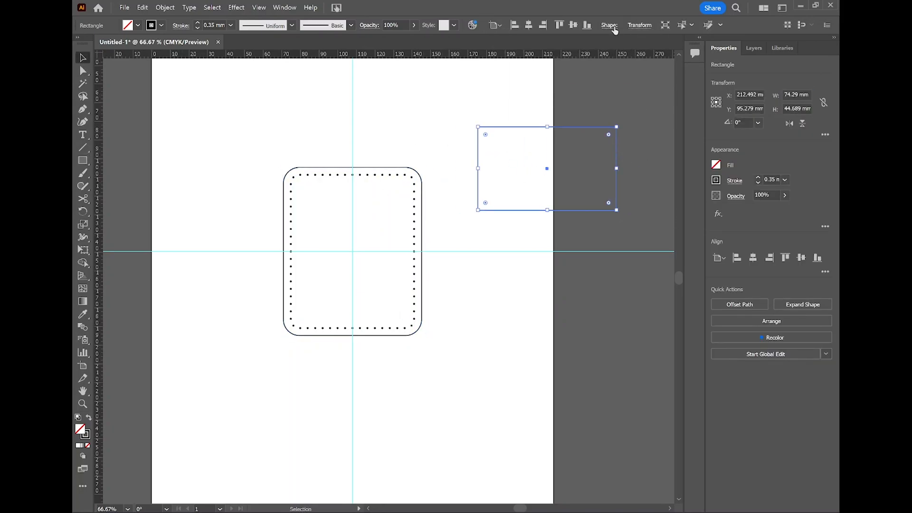
{"action": "left_click_drag", "start_coordinate": [547, 169], "coordinate": [351, 198]}
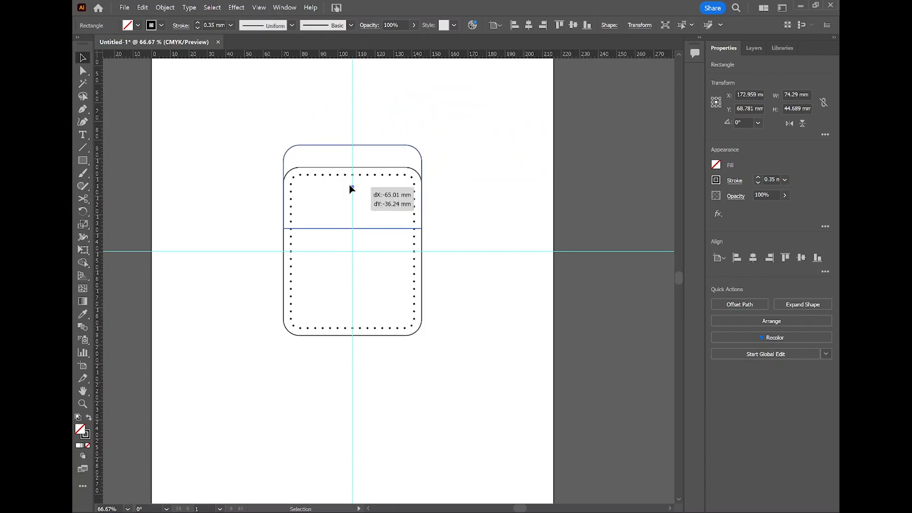